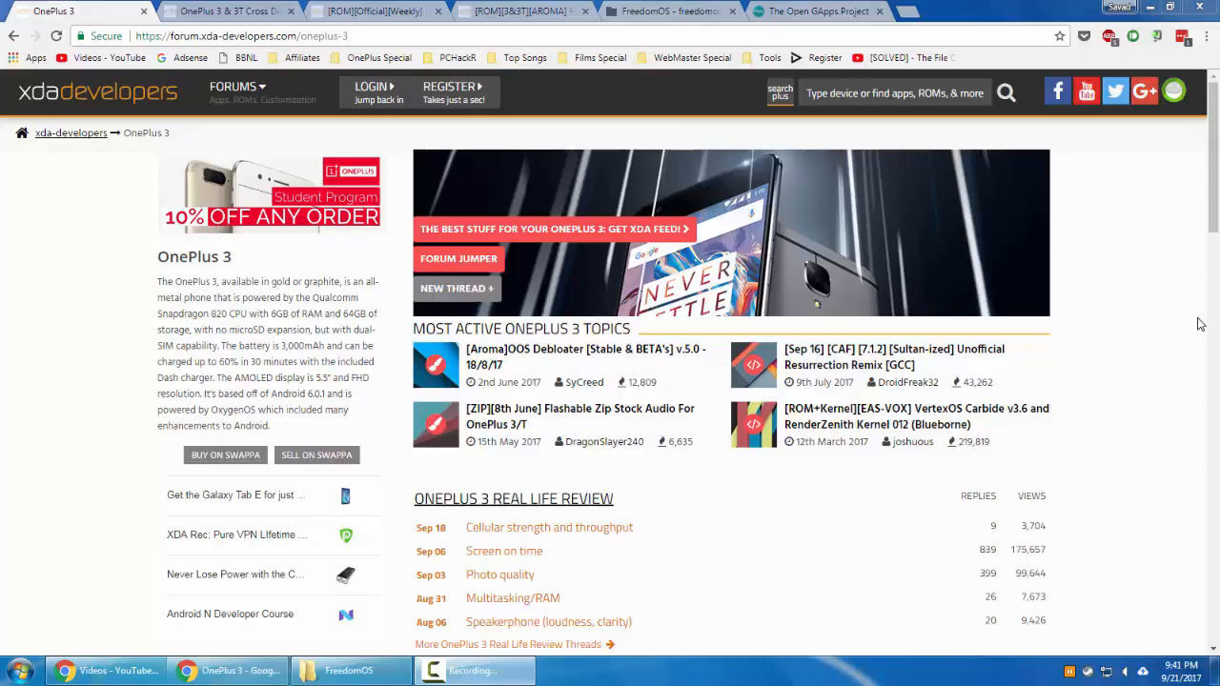
pyautogui.moveTo(391, 81)
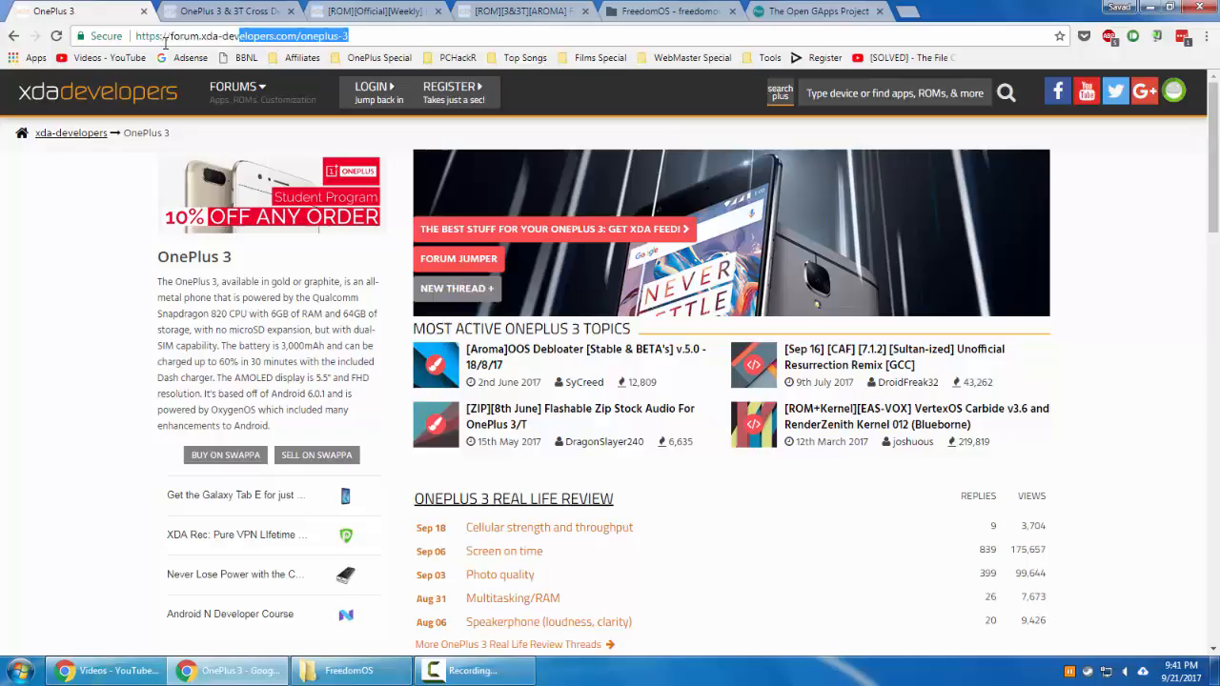
# - Scroll the OnePlus 3 device page down to the 3 & 3T Cross Device Development section
pyautogui.click(239, 36)
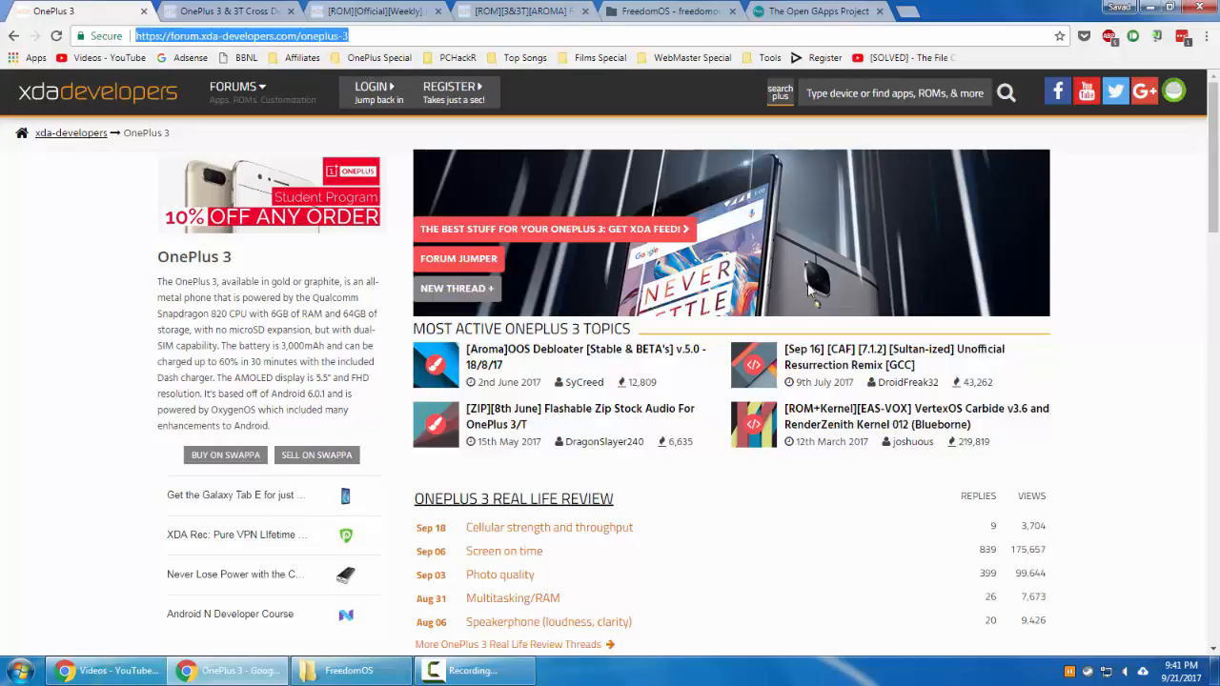
pyautogui.scroll(-3)
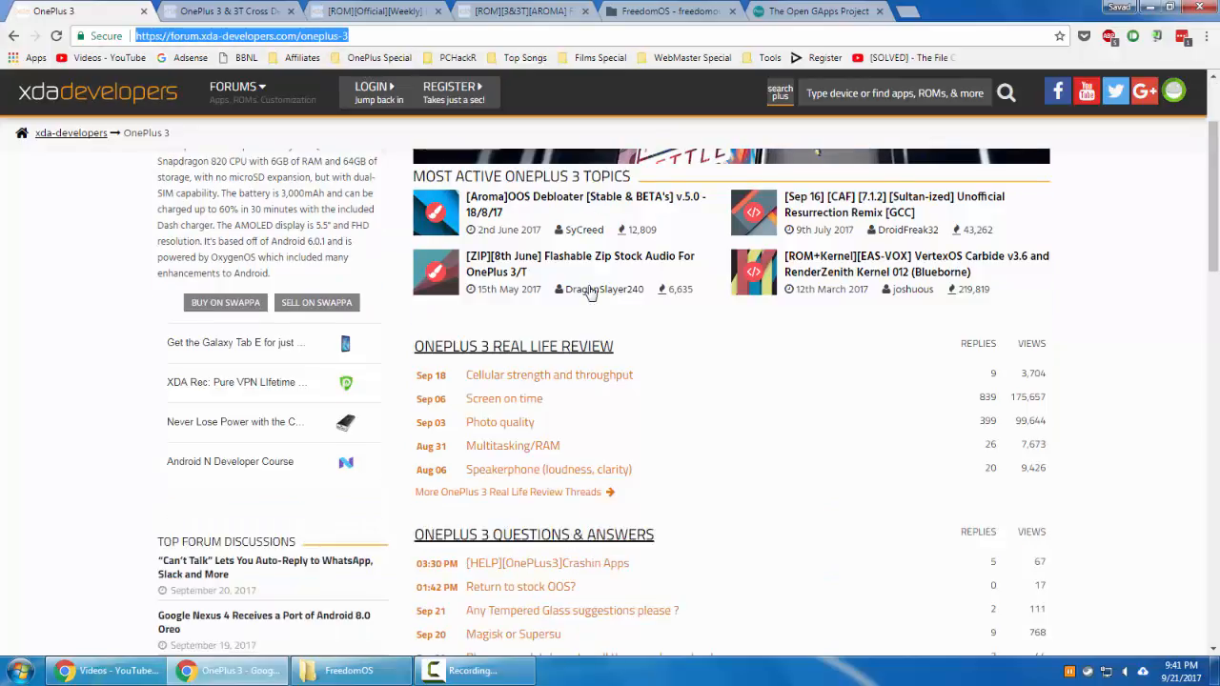
pyautogui.scroll(-3)
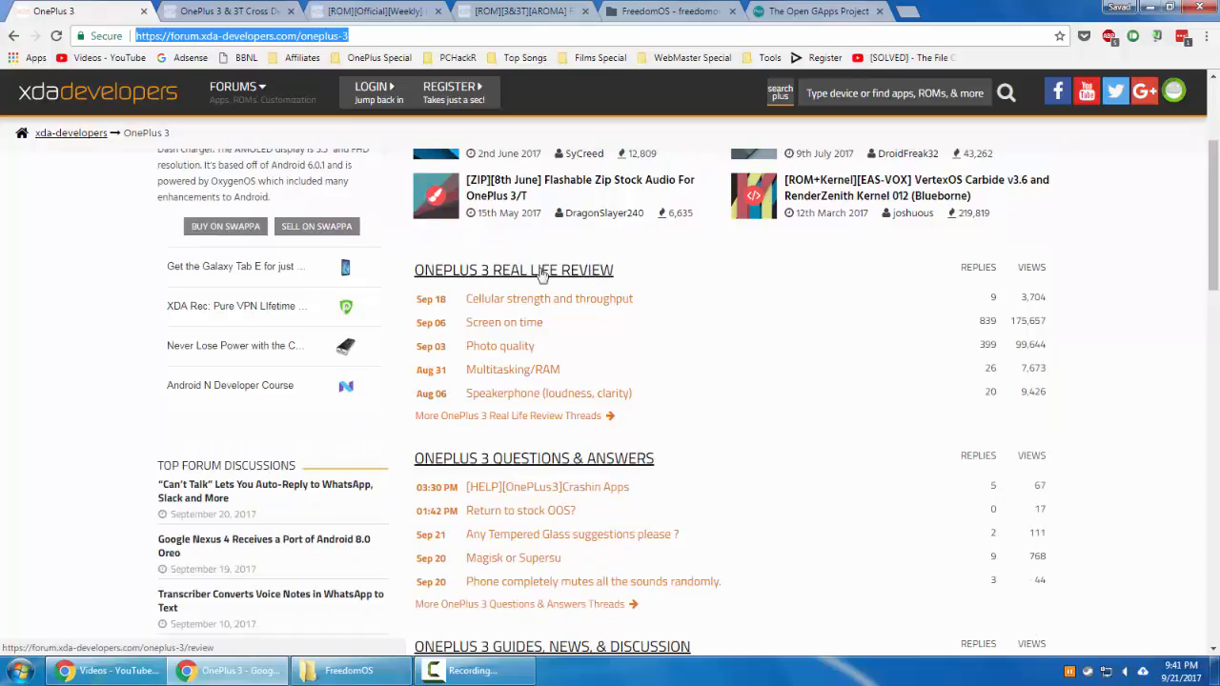
pyautogui.moveTo(582, 276)
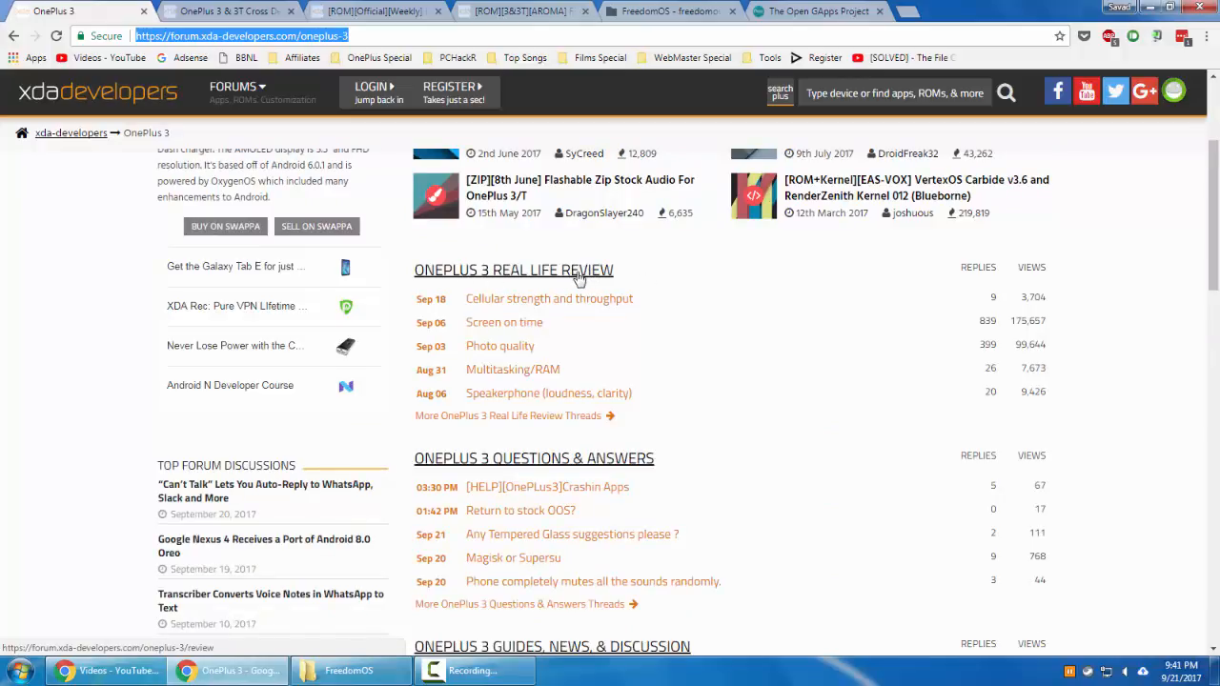
pyautogui.moveTo(608, 276)
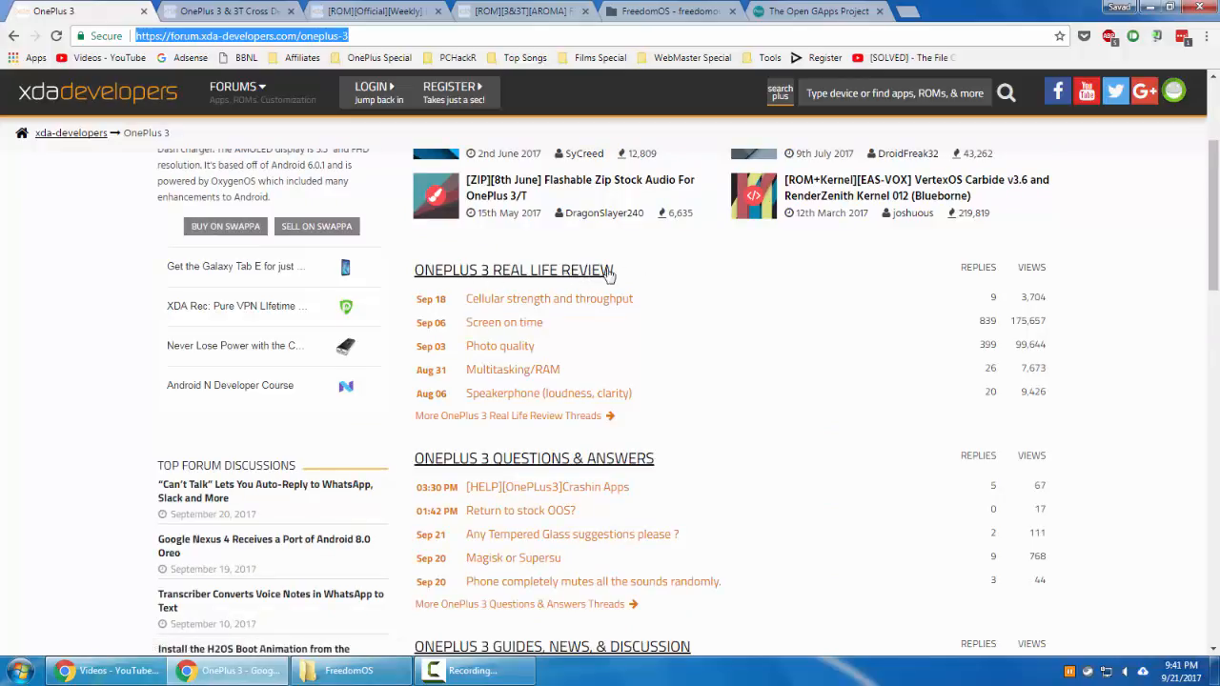
pyautogui.scroll(-3)
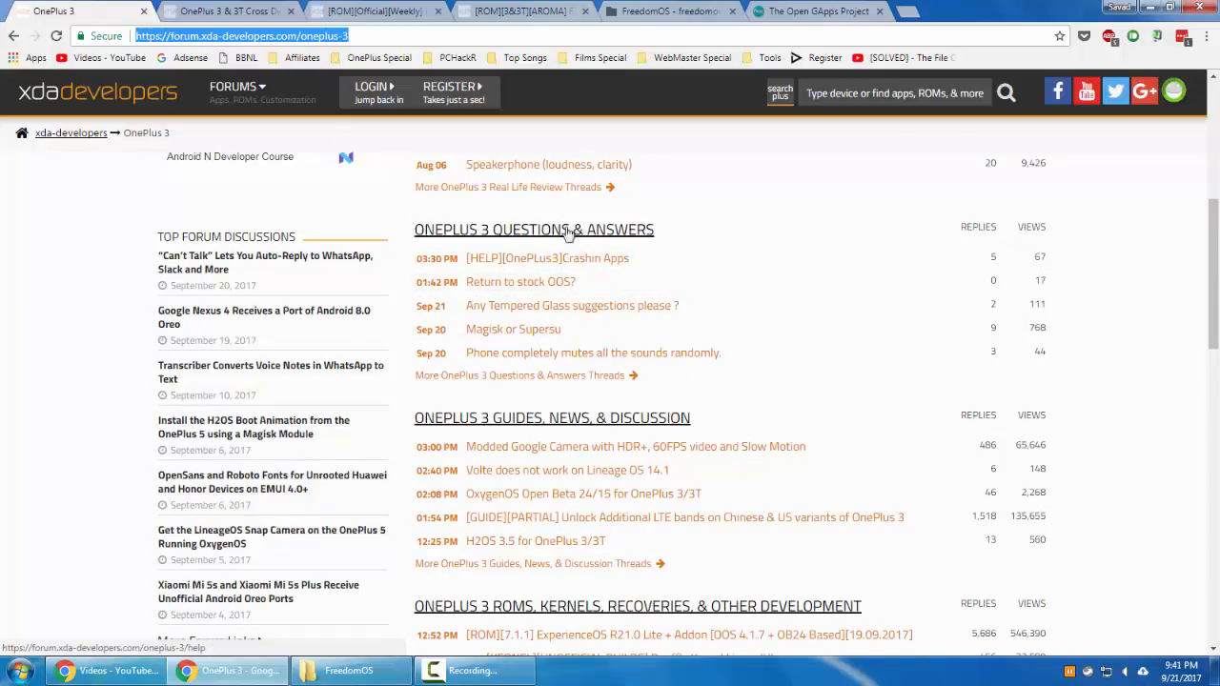
pyautogui.scroll(-3)
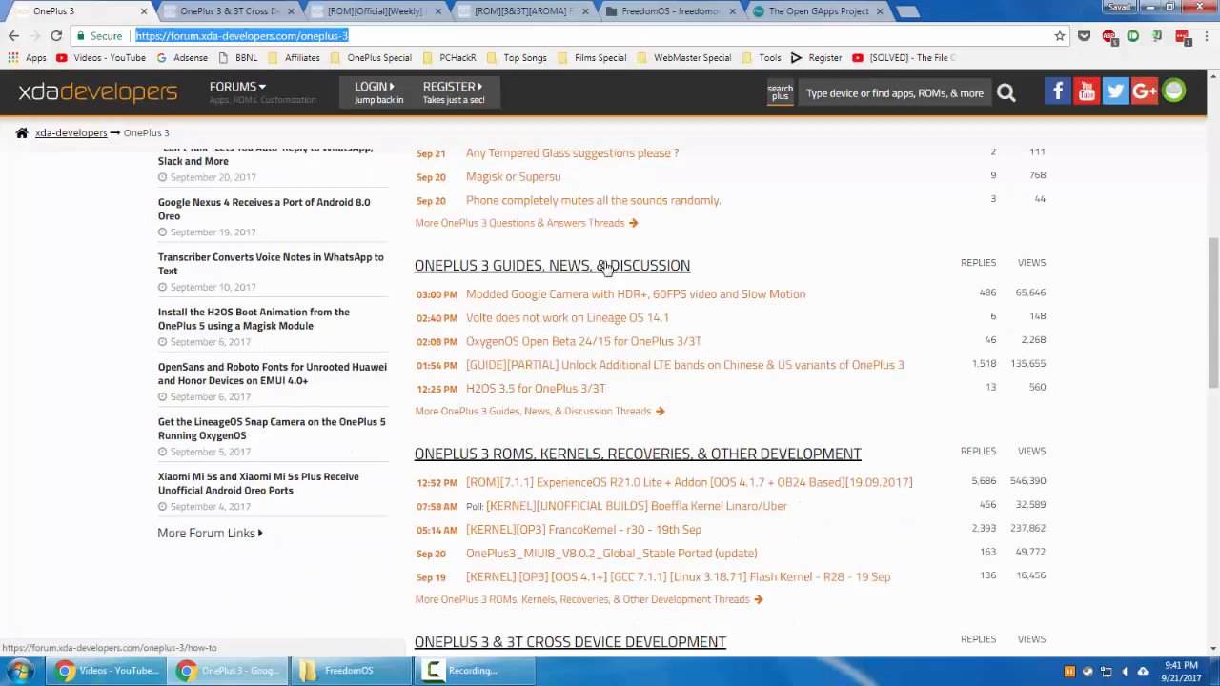
pyautogui.scroll(-3)
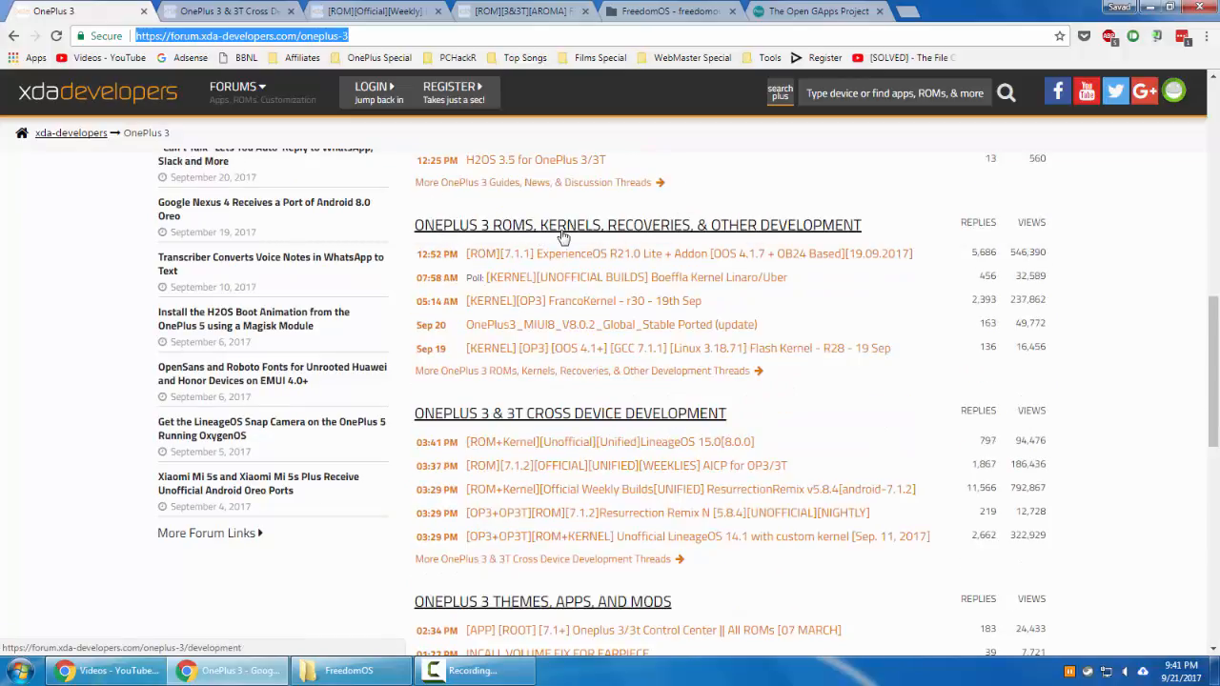
pyautogui.moveTo(754, 226)
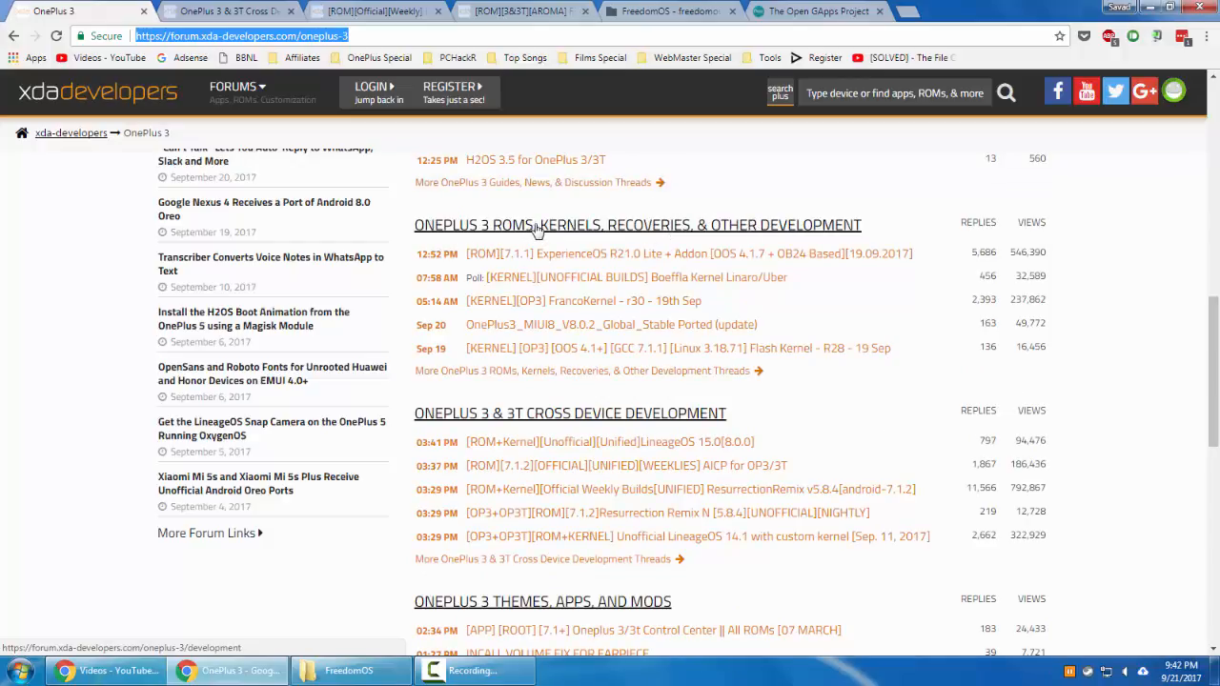
pyautogui.scroll(-3)
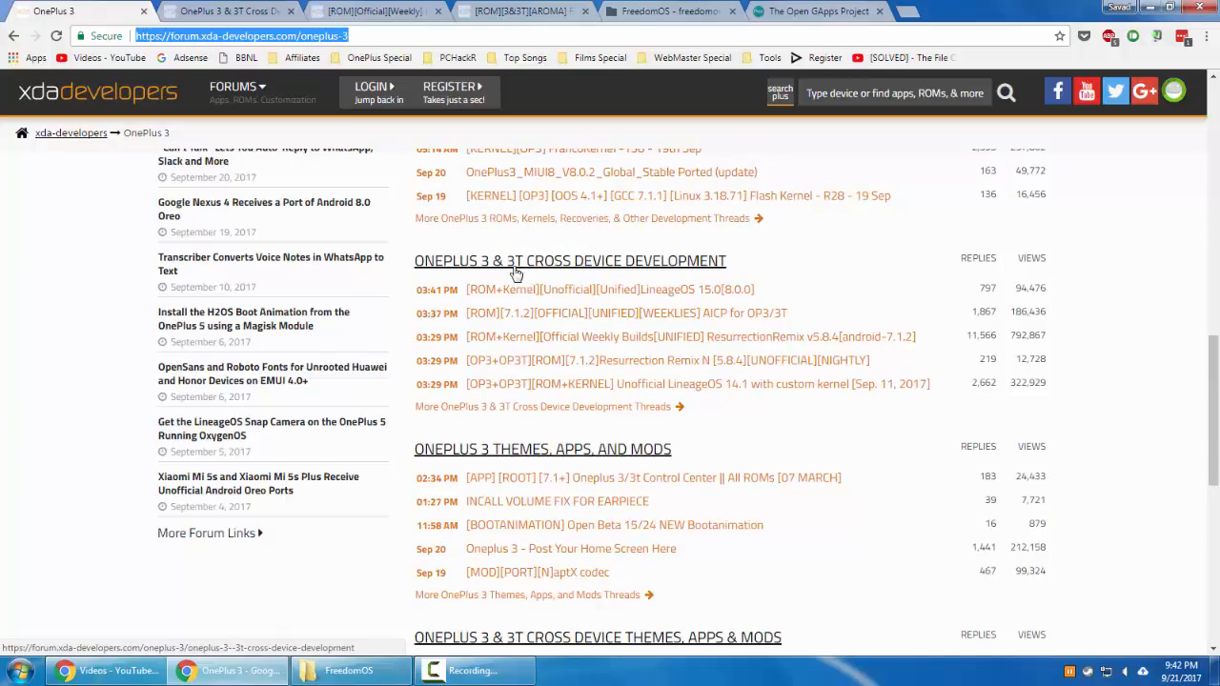
pyautogui.moveTo(519, 268)
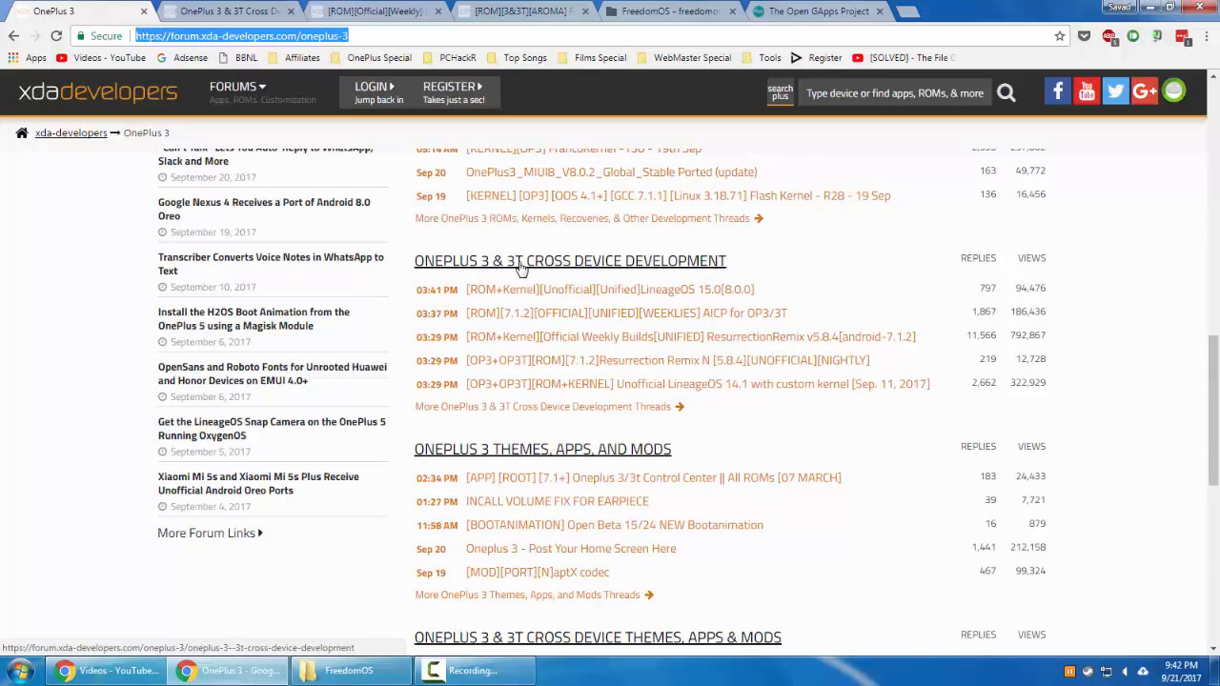
pyautogui.moveTo(515, 259)
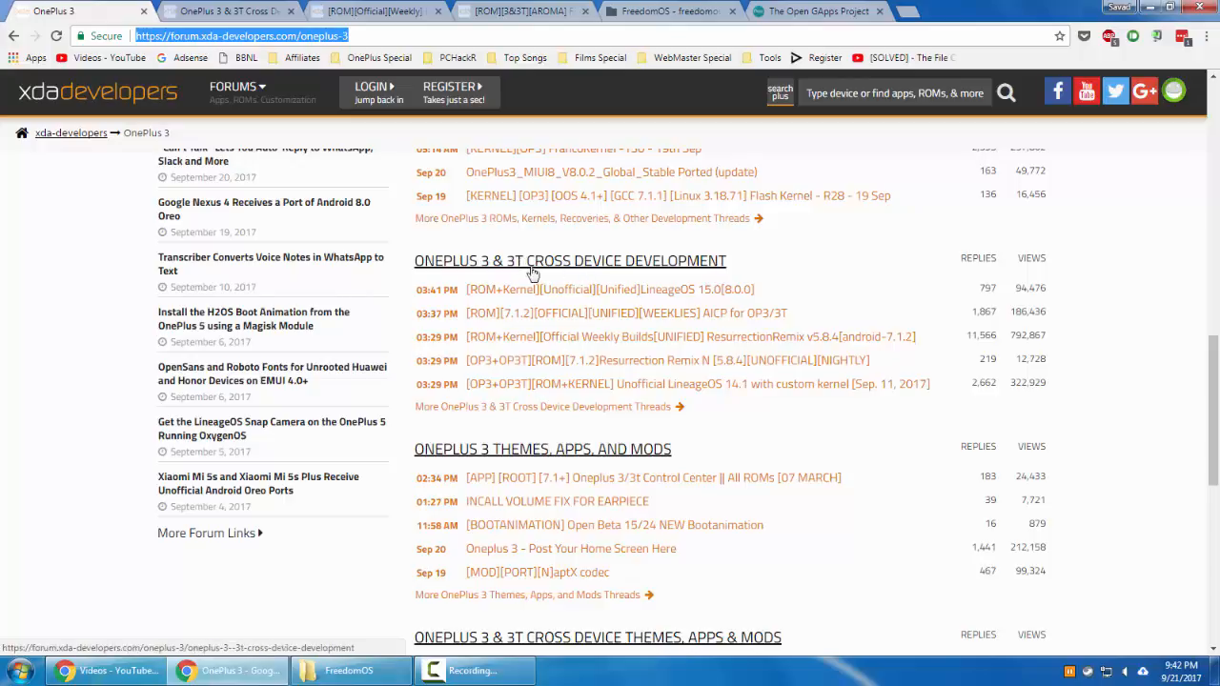
pyautogui.scroll(-3)
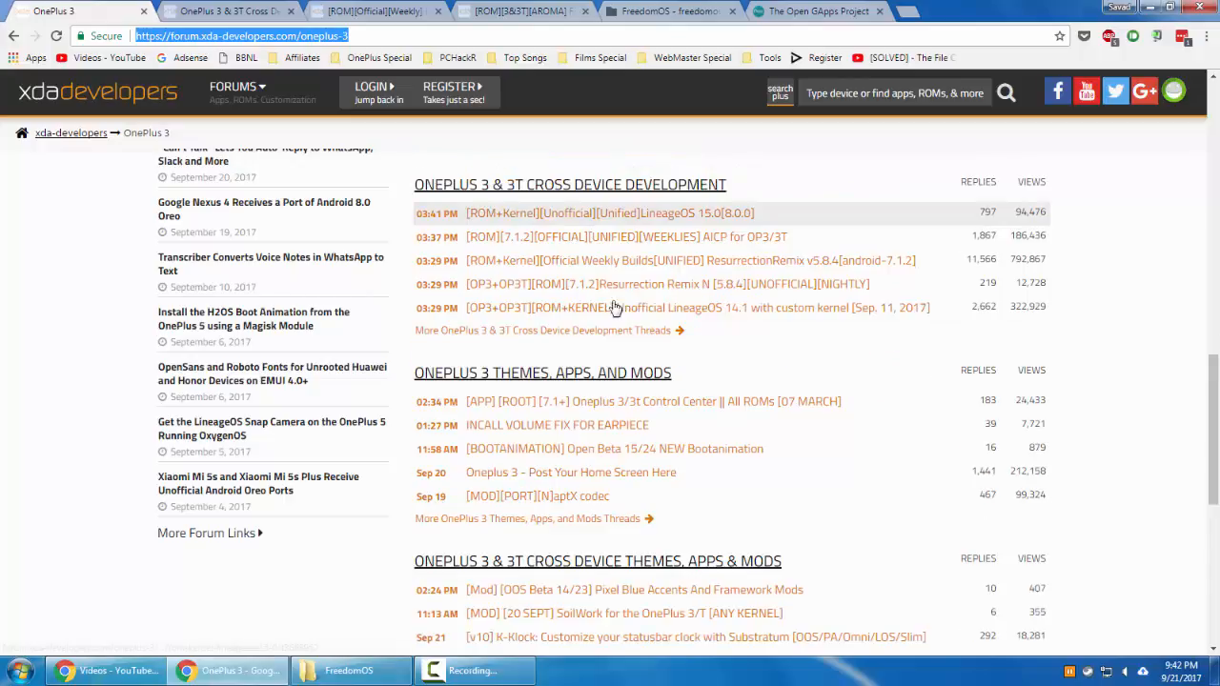
pyautogui.scroll(-3)
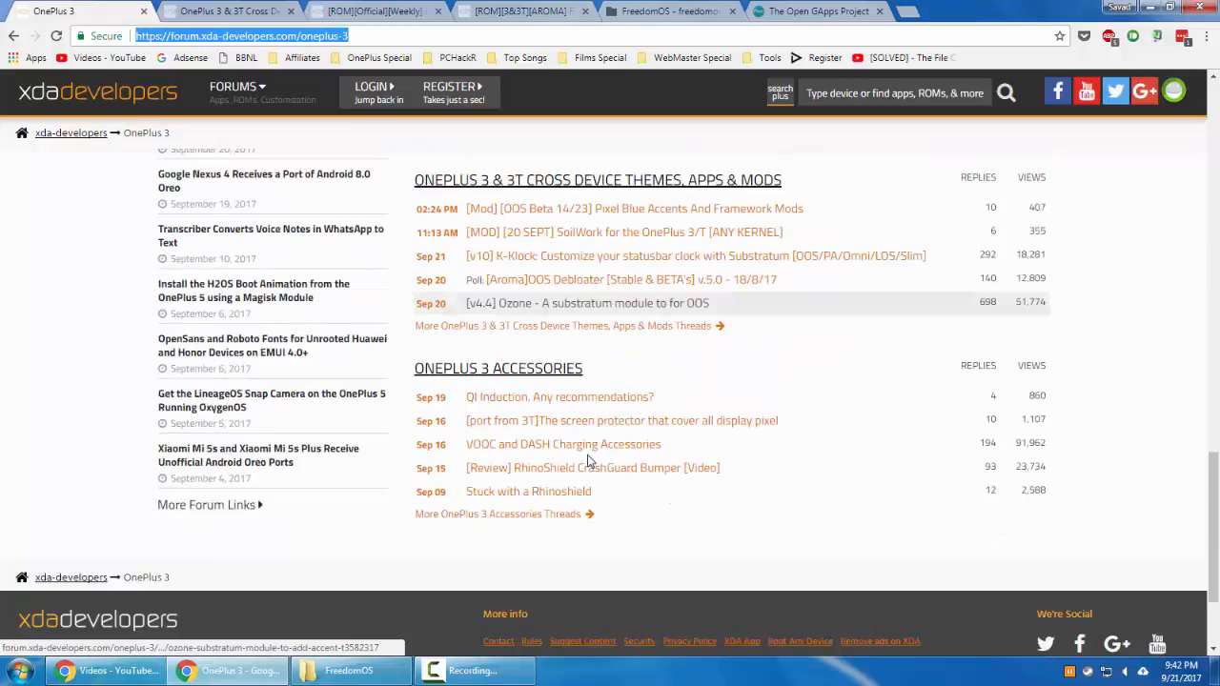
pyautogui.scroll(-3)
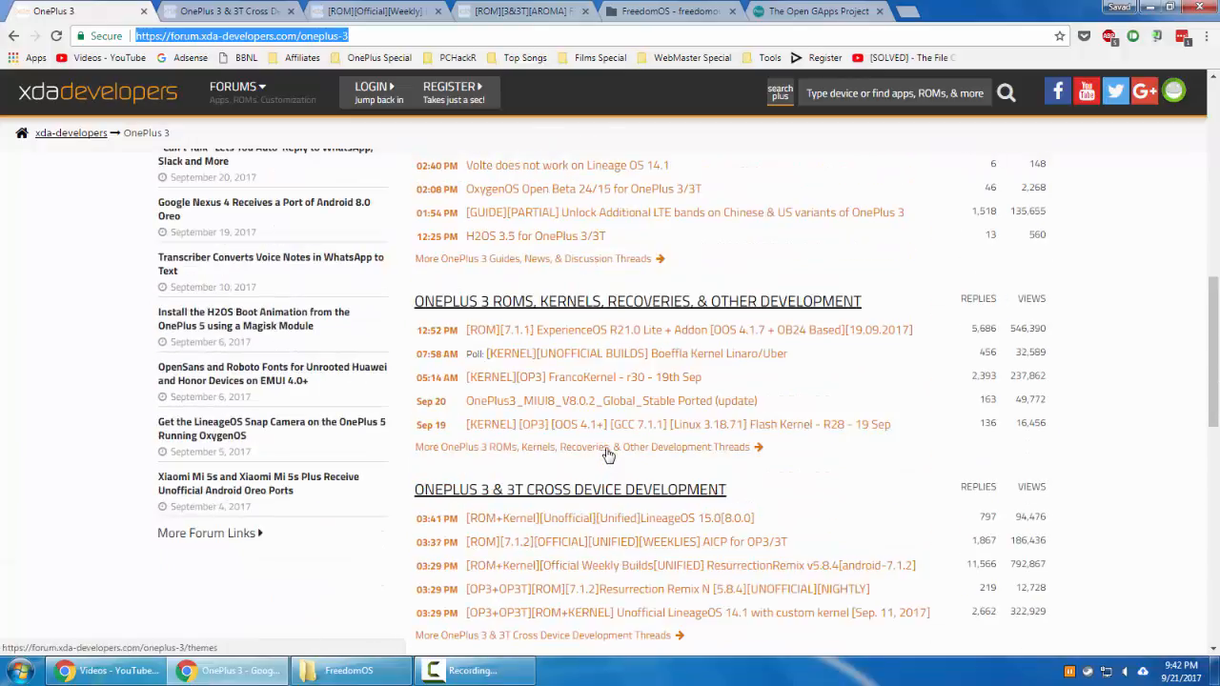
pyautogui.scroll(-3)
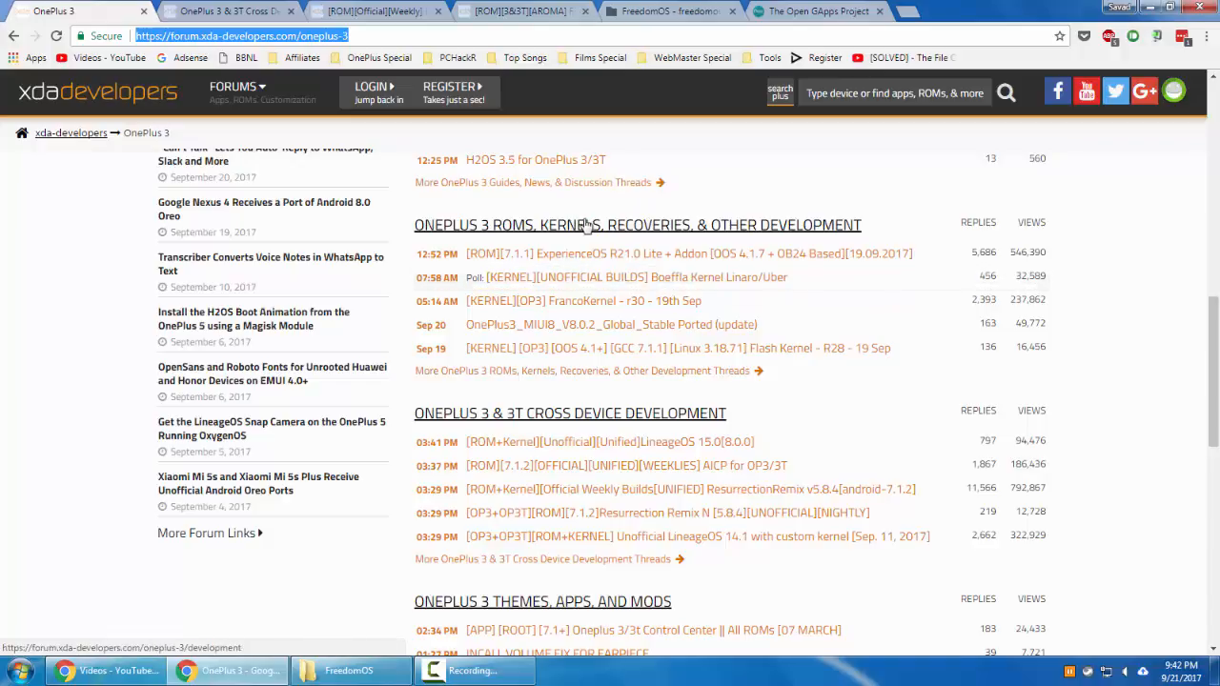
pyautogui.moveTo(506, 232)
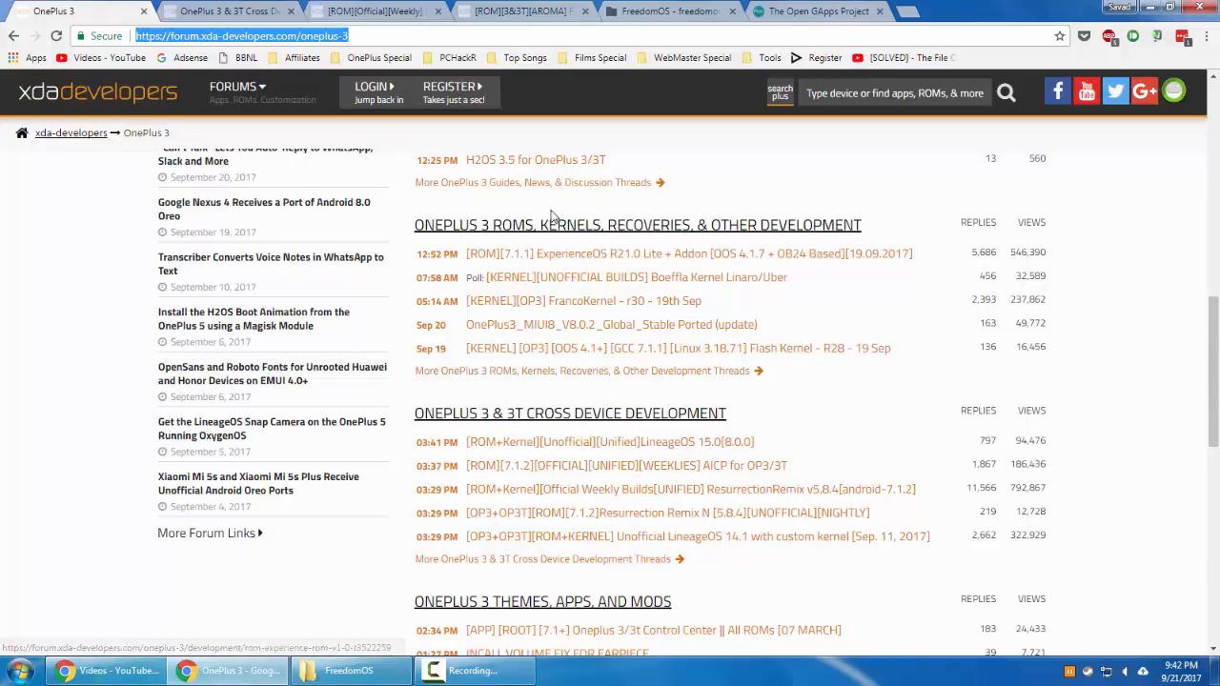
pyautogui.moveTo(618, 408)
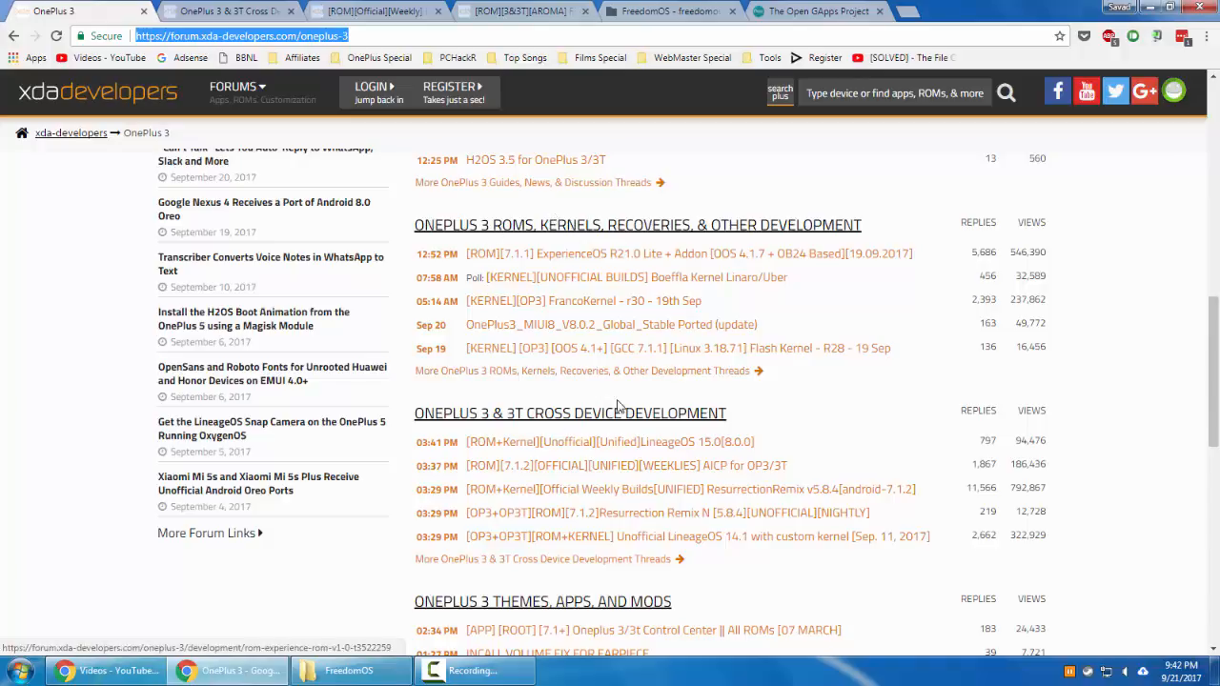
pyautogui.moveTo(569, 412)
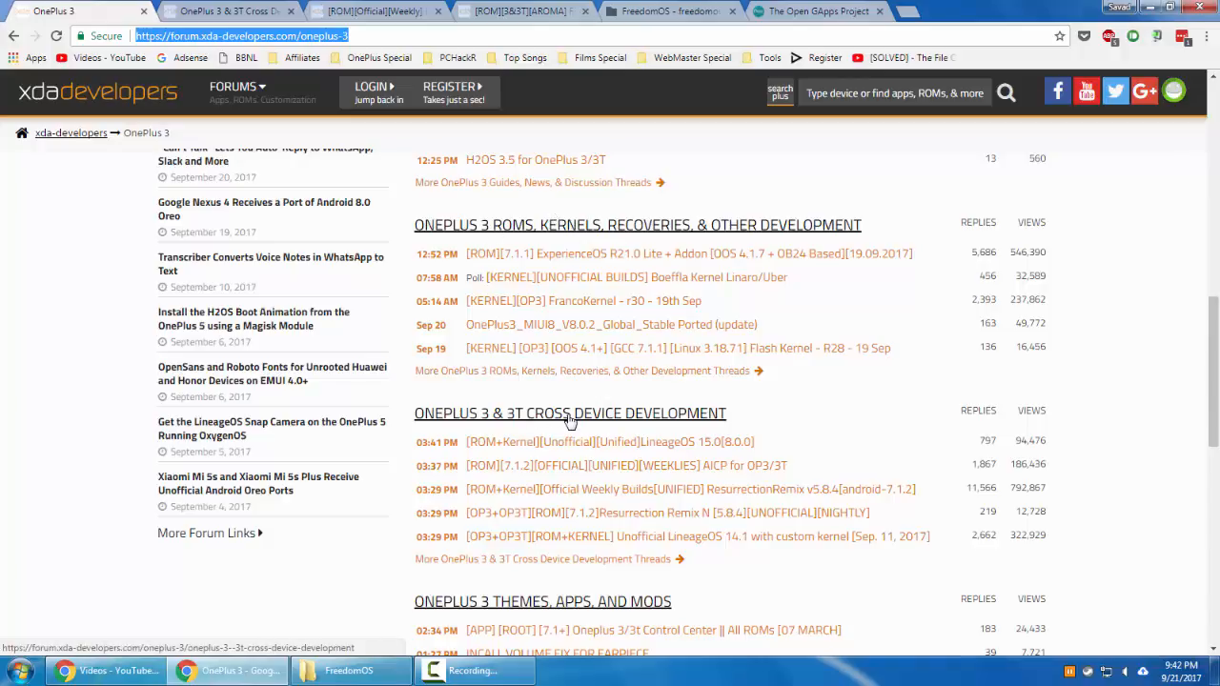
pyautogui.moveTo(784, 424)
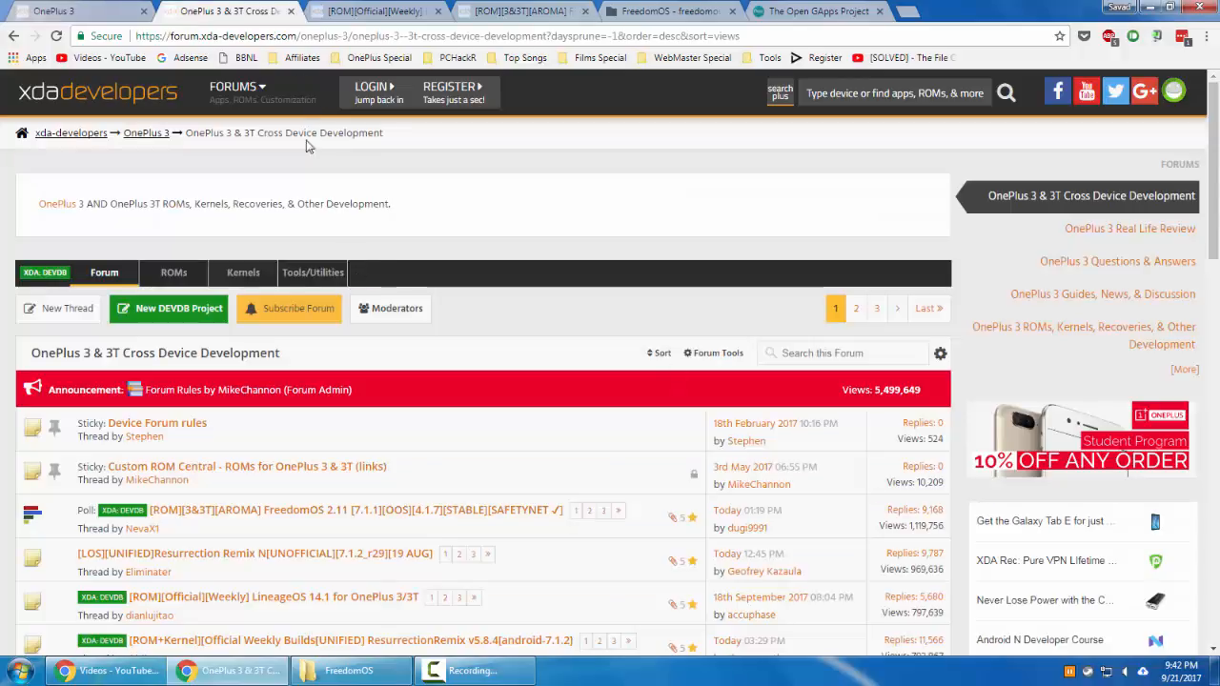
# - Scroll the Cross Device Development thread list to the [ROM][3&3T][AROMA] FreedomOS 2.11 thread
pyautogui.scroll(-3)
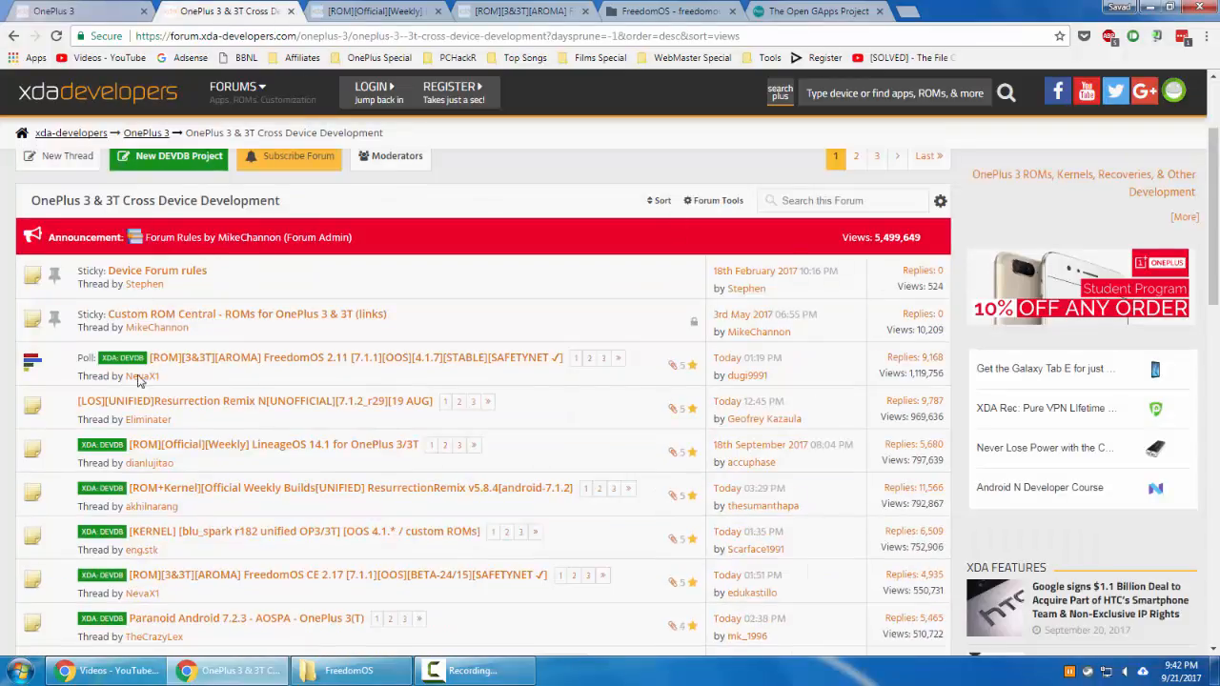
pyautogui.scroll(-3)
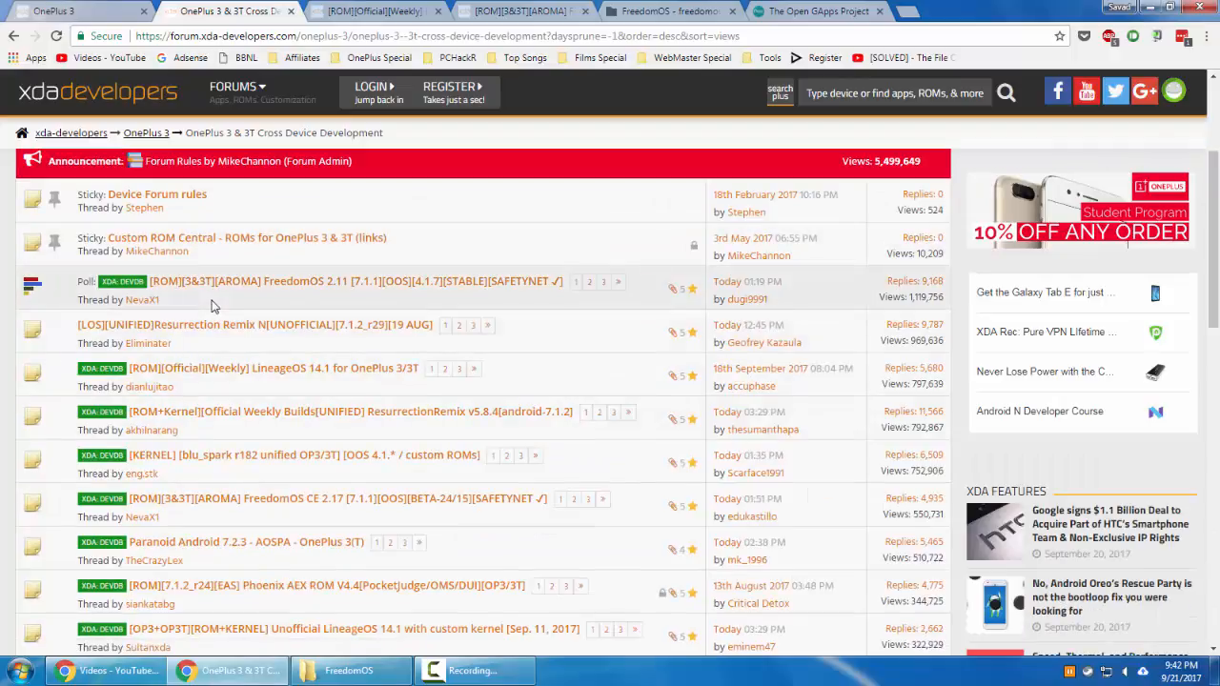
pyautogui.moveTo(195, 262)
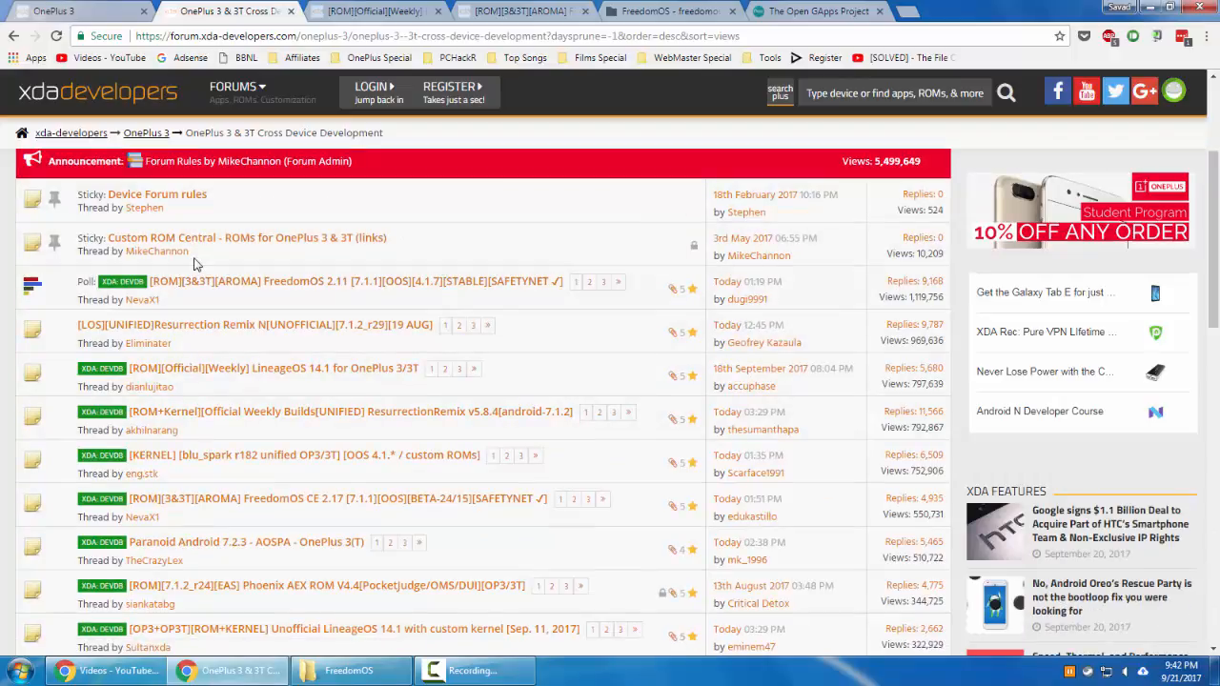
pyautogui.moveTo(176, 282)
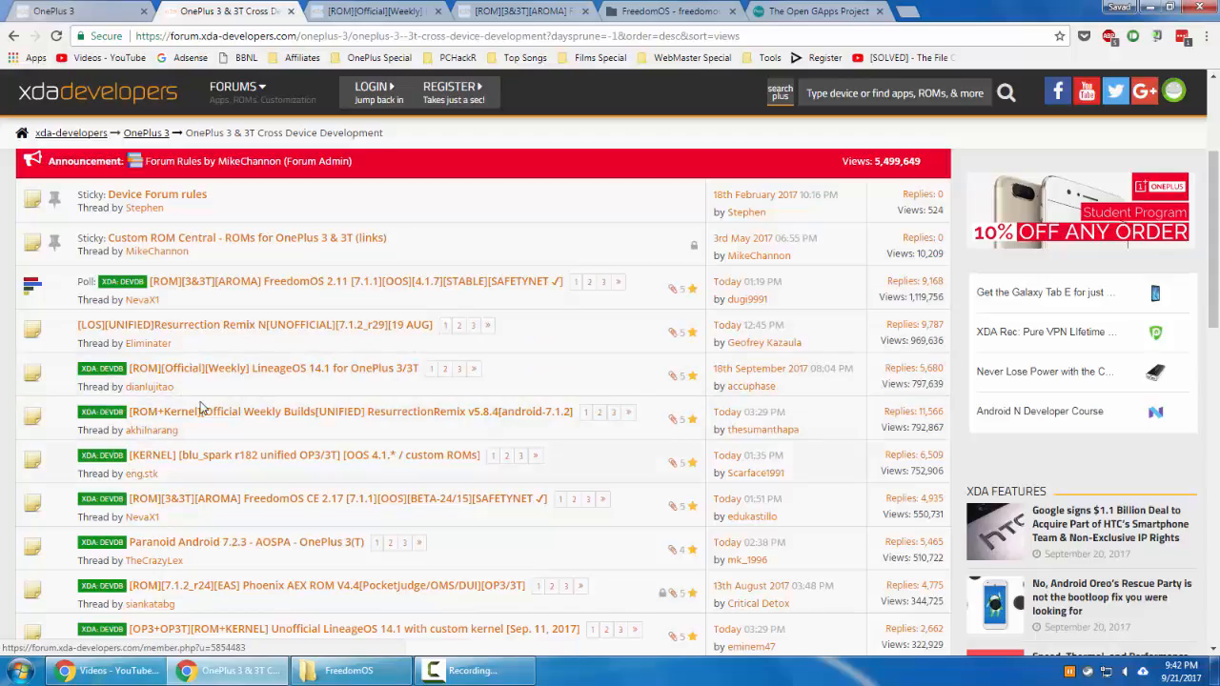
pyautogui.scroll(-3)
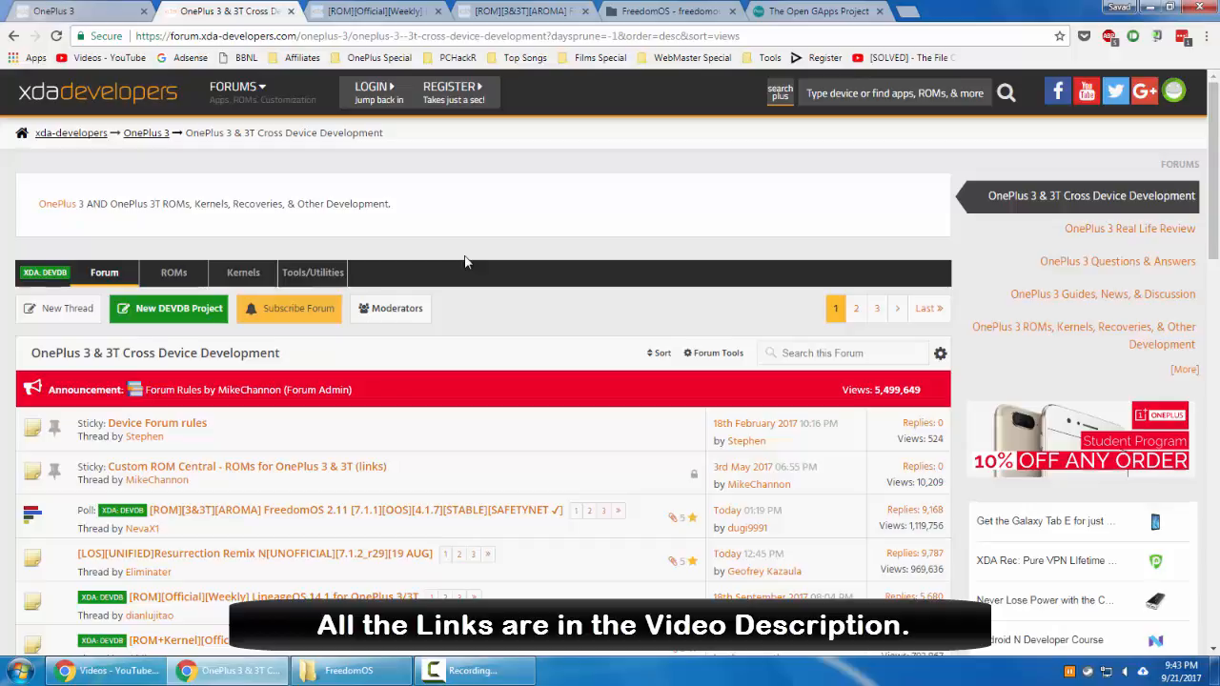
pyautogui.scroll(-3)
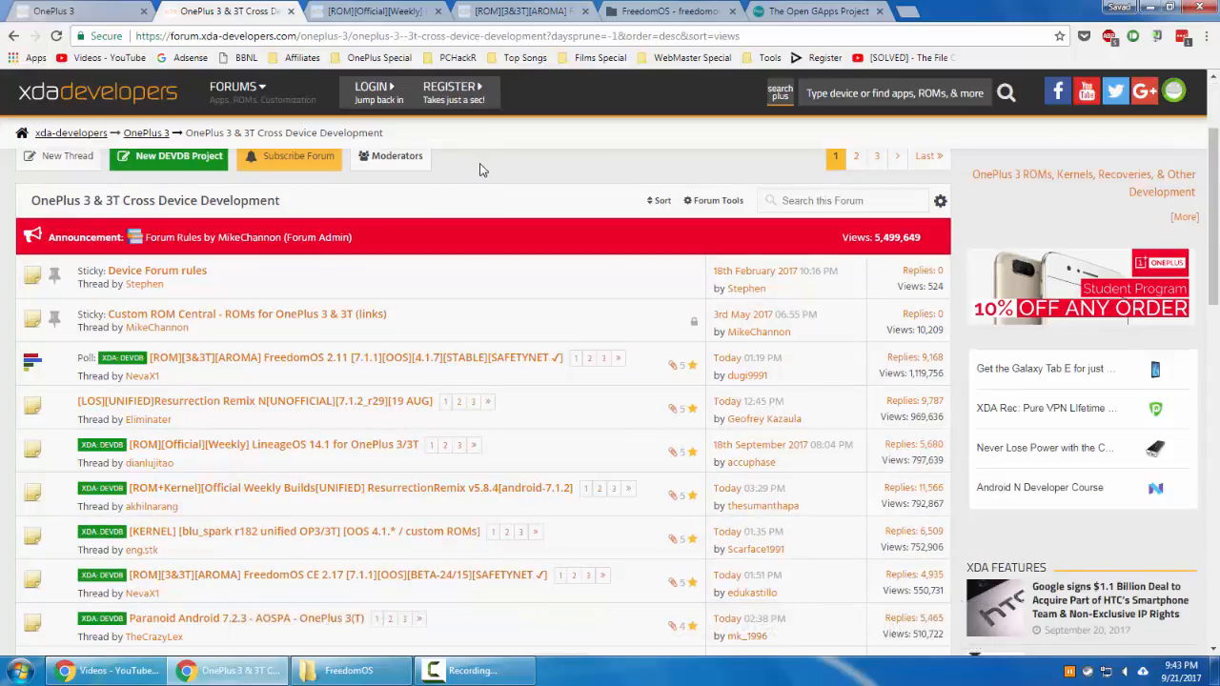
pyautogui.moveTo(349, 364)
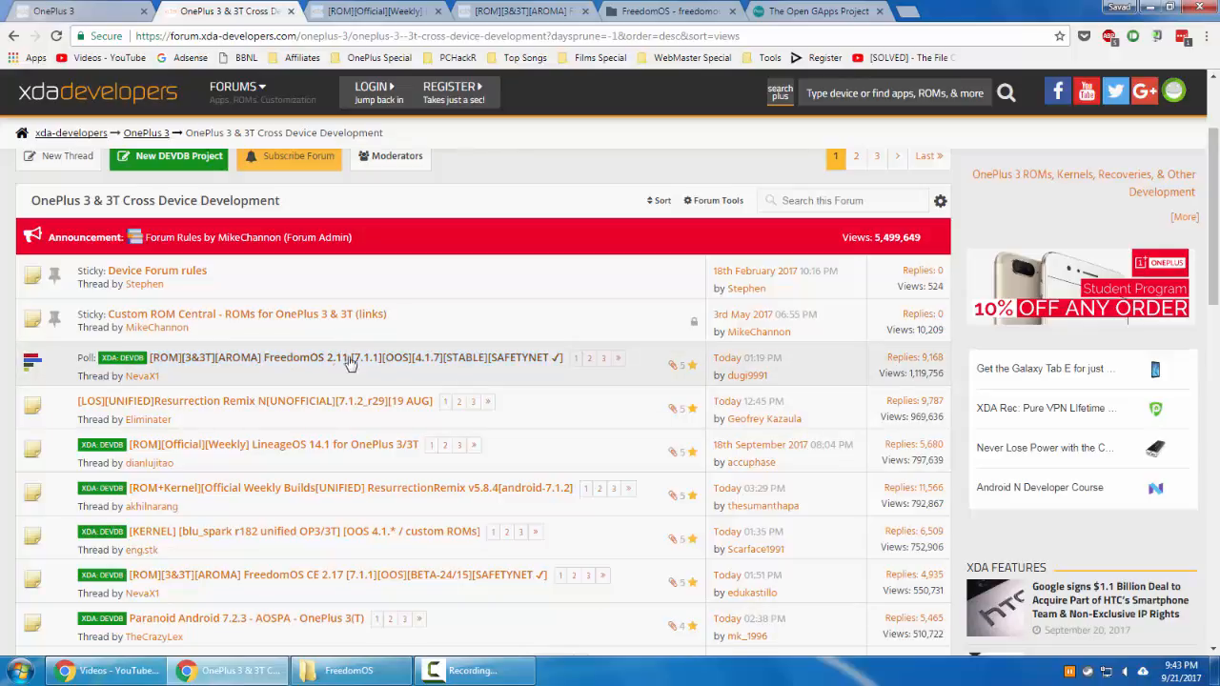
pyautogui.moveTo(301, 363)
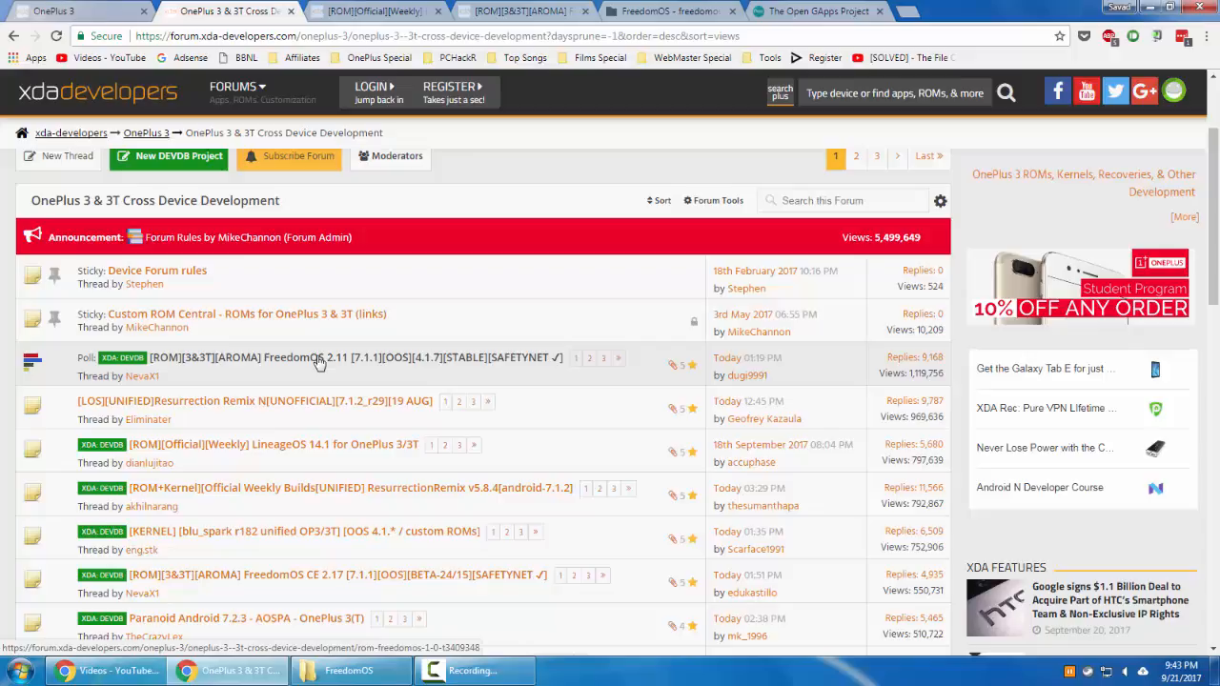
pyautogui.moveTo(201, 372)
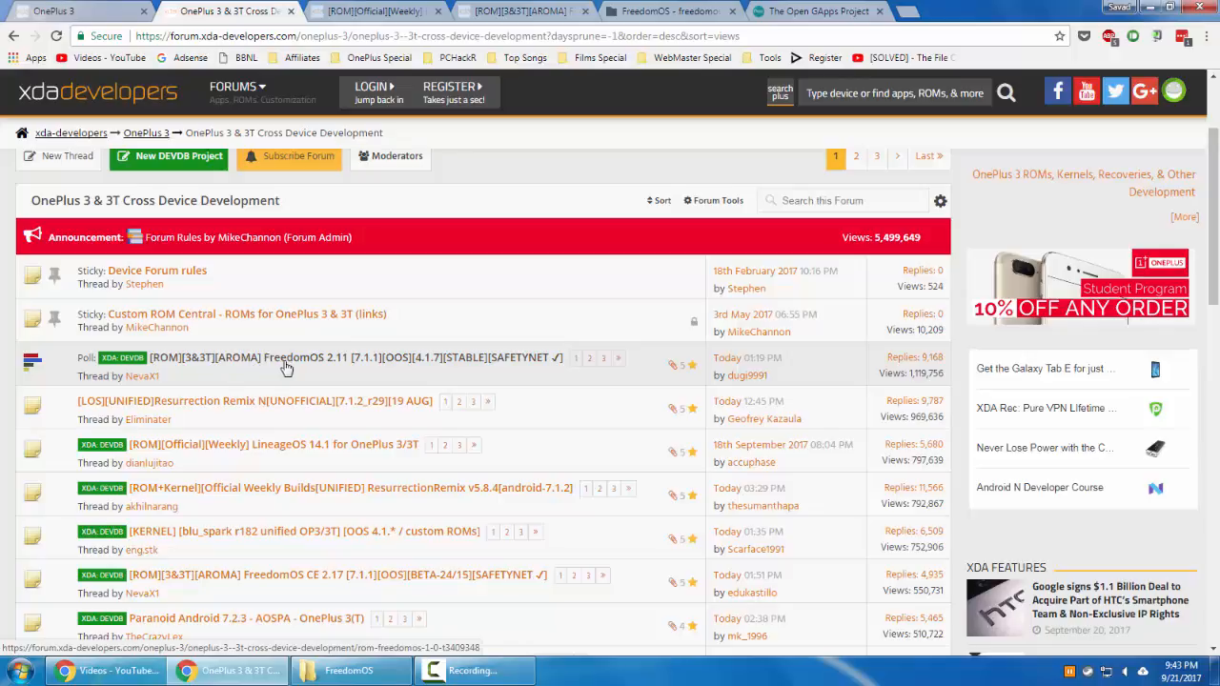
pyautogui.moveTo(340, 365)
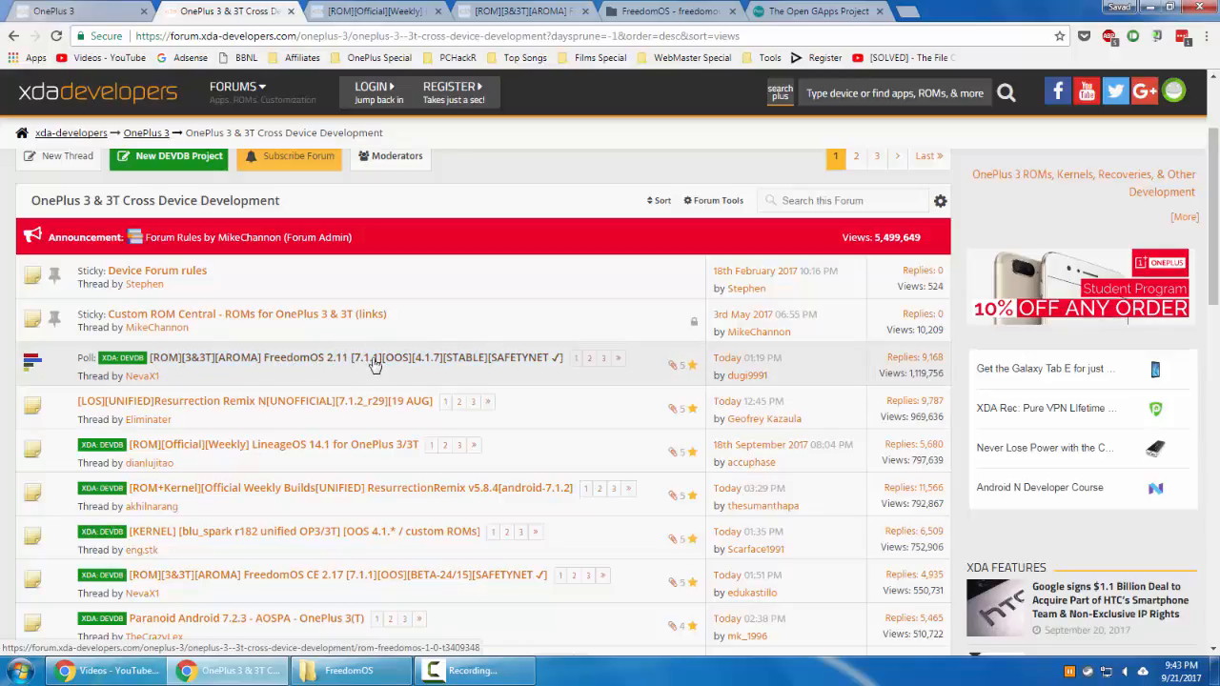
pyautogui.moveTo(365, 364)
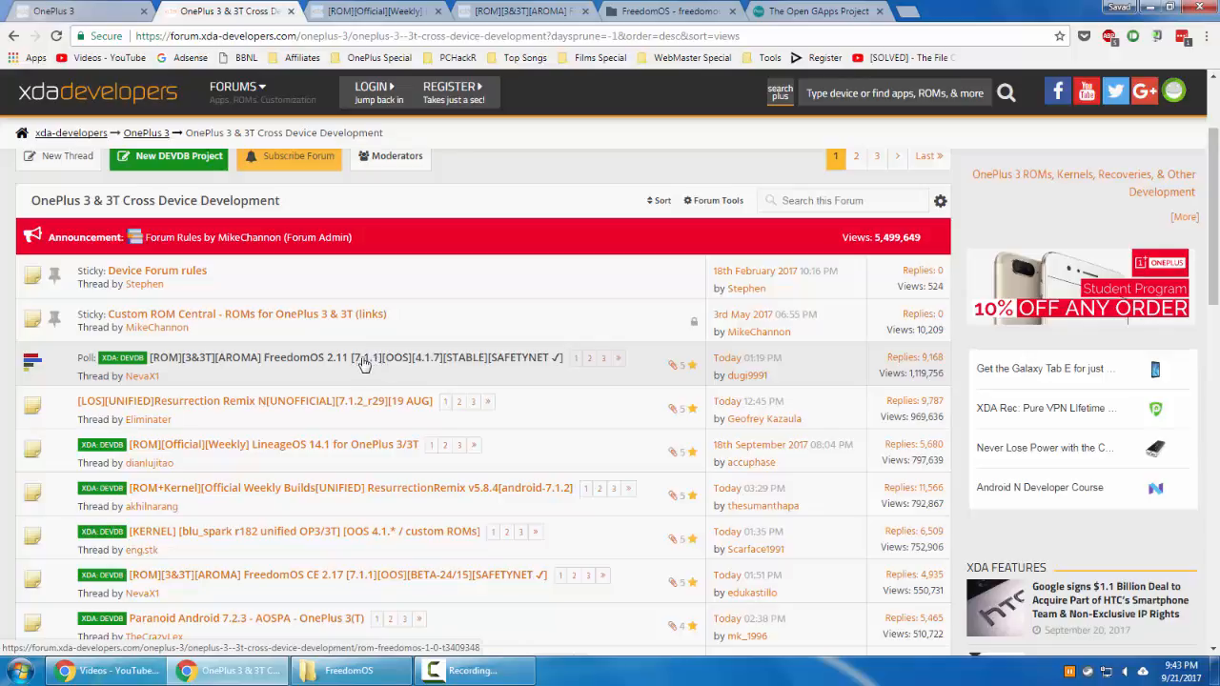
pyautogui.moveTo(402, 365)
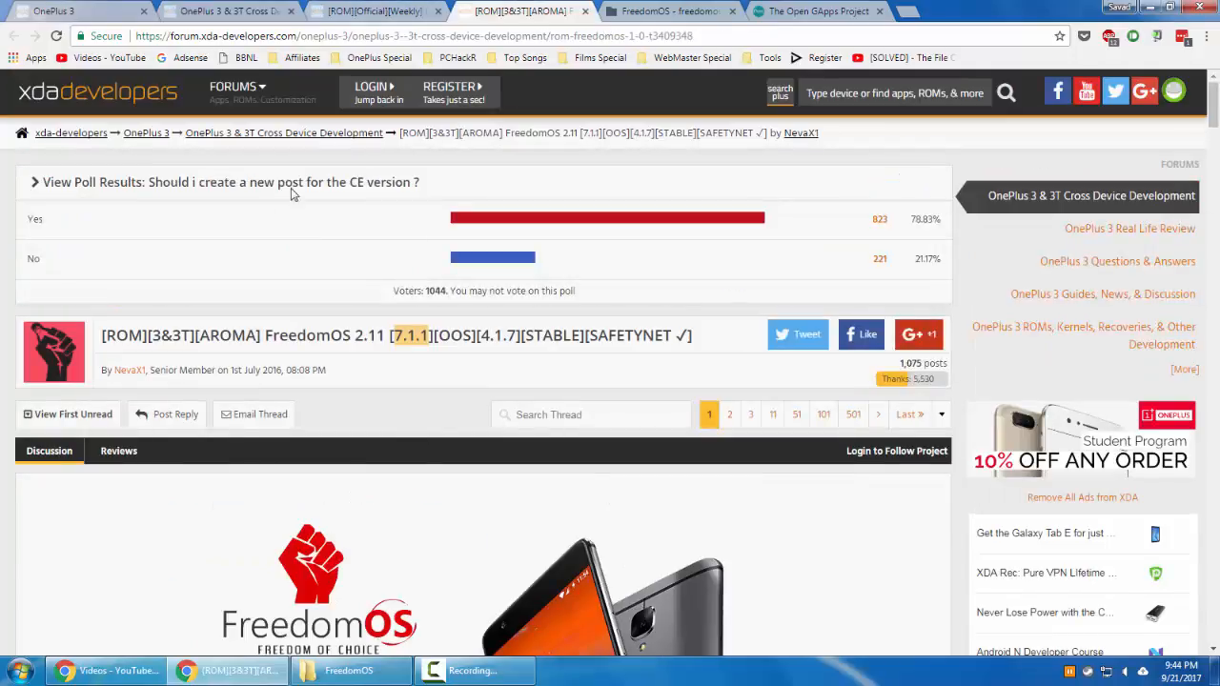
# - Skim the FreedomOS 2.11 thread, then switch to the LineageOS 14.1 thread
pyautogui.scroll(-3)
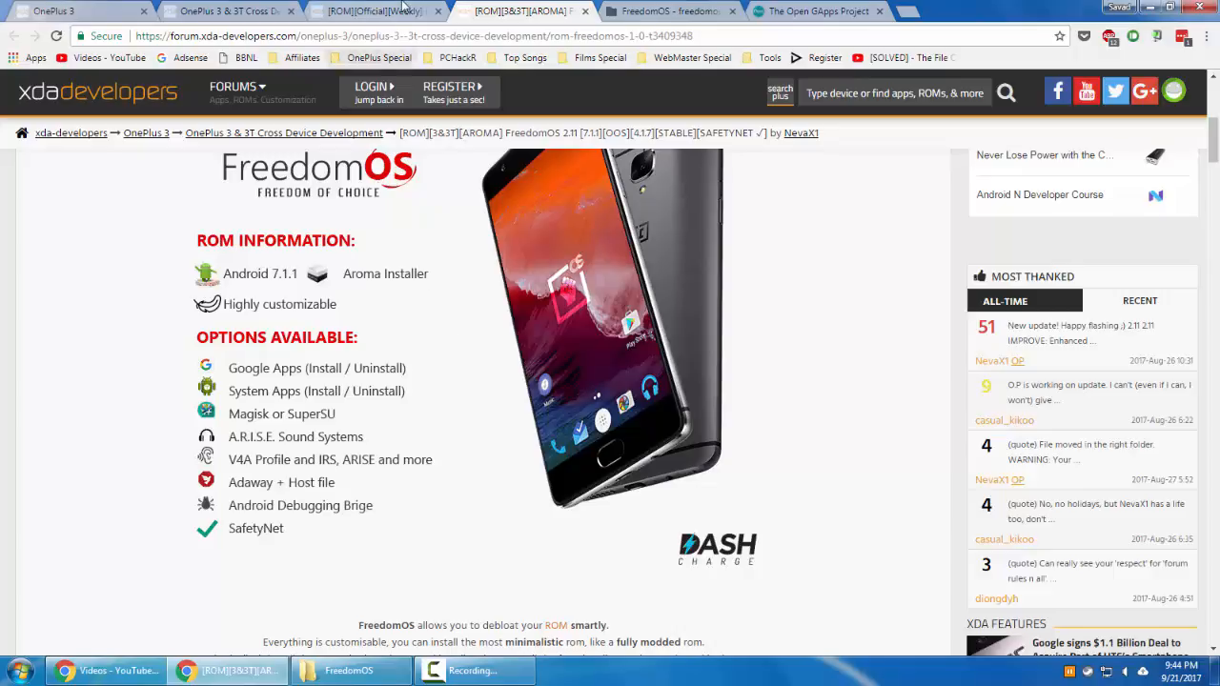
pyautogui.click(372, 11)
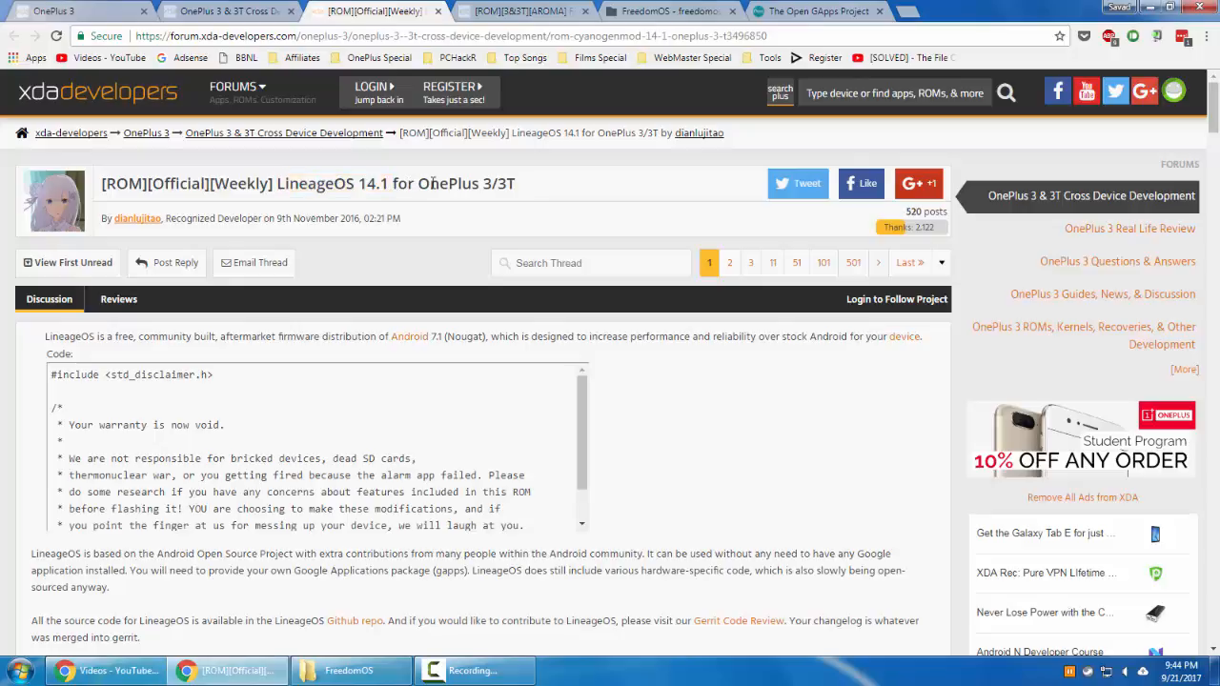
# - Scroll through the LineageOS thread, then skim the FreedomOS 2.11 thread
pyautogui.scroll(-3)
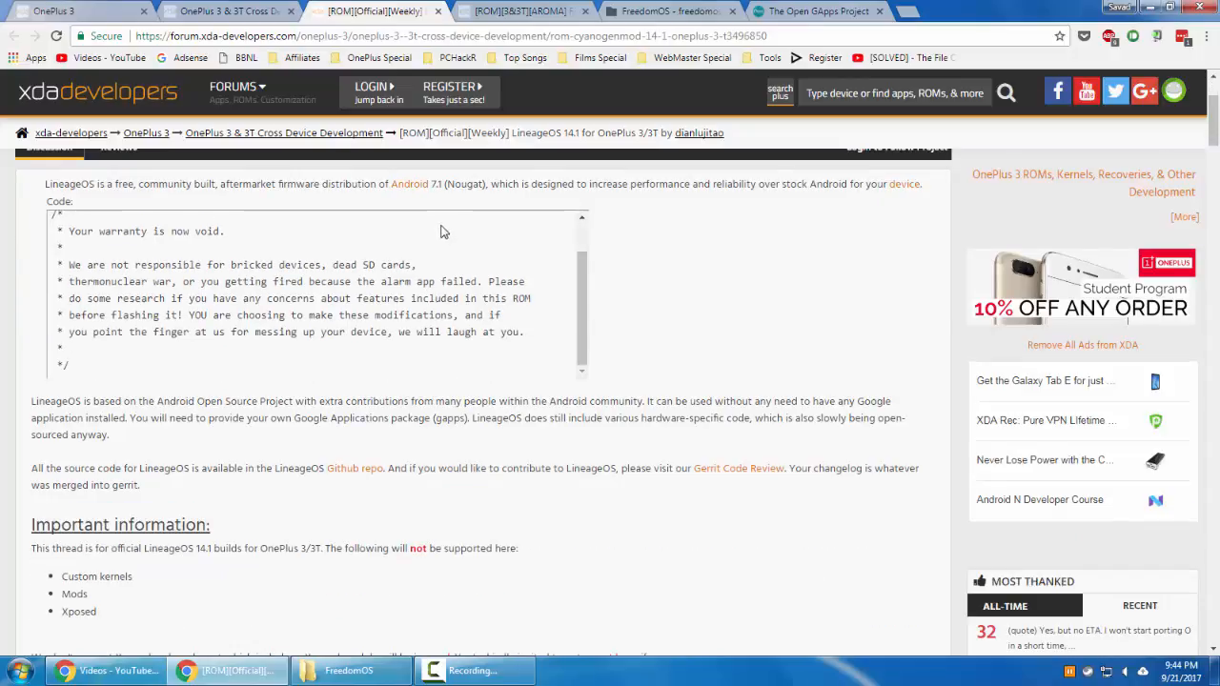
pyautogui.scroll(-3)
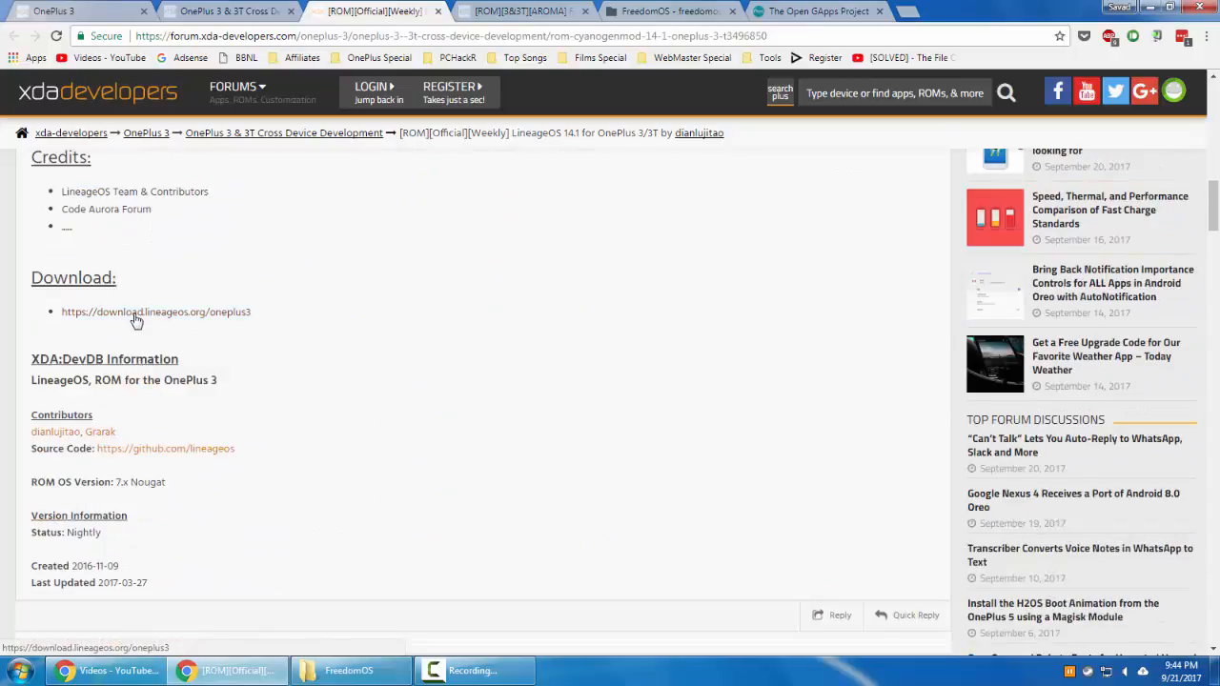
pyautogui.click(514, 10)
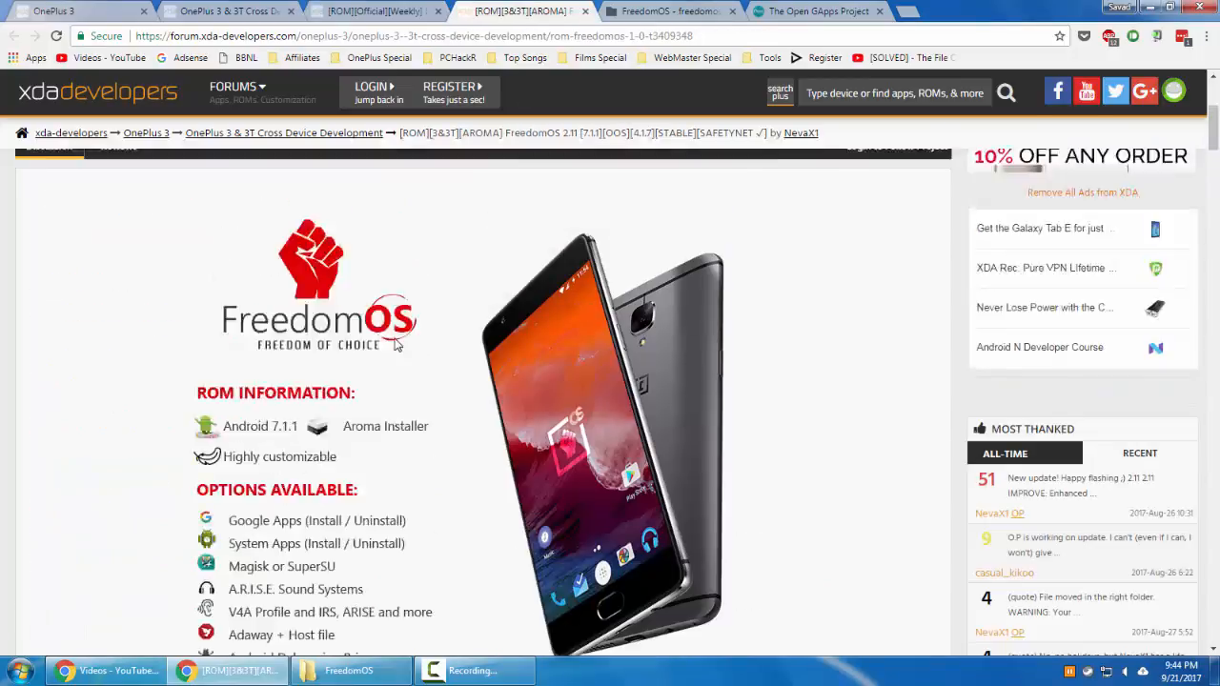
pyautogui.scroll(-3)
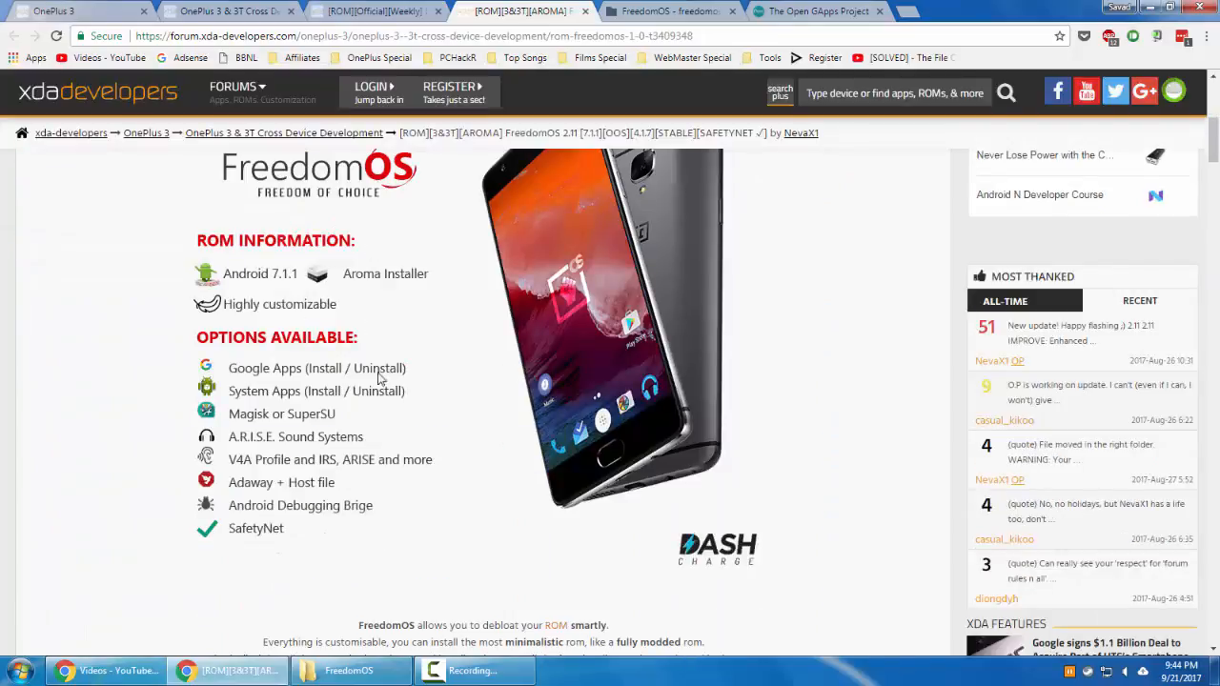
pyautogui.scroll(-3)
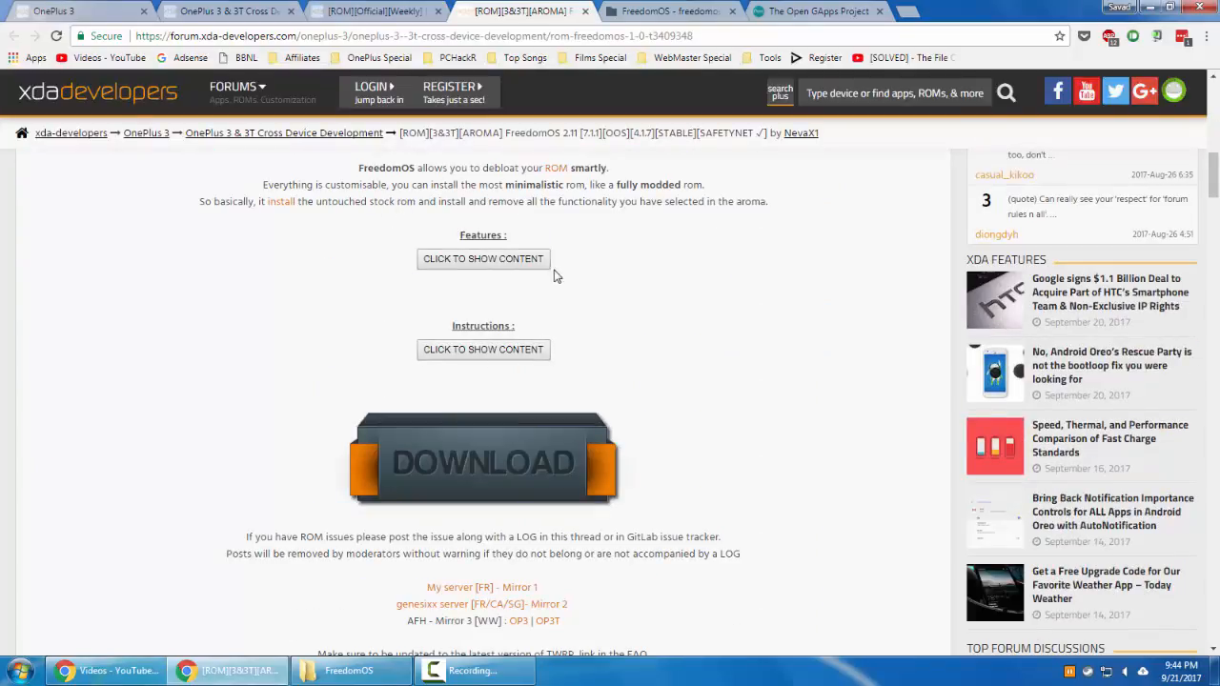
# - Find FreedomOS-op3-nevax-2.9-signed.zip on freedomos.fr, then return to the LineageOS thread
pyautogui.click(483, 259)
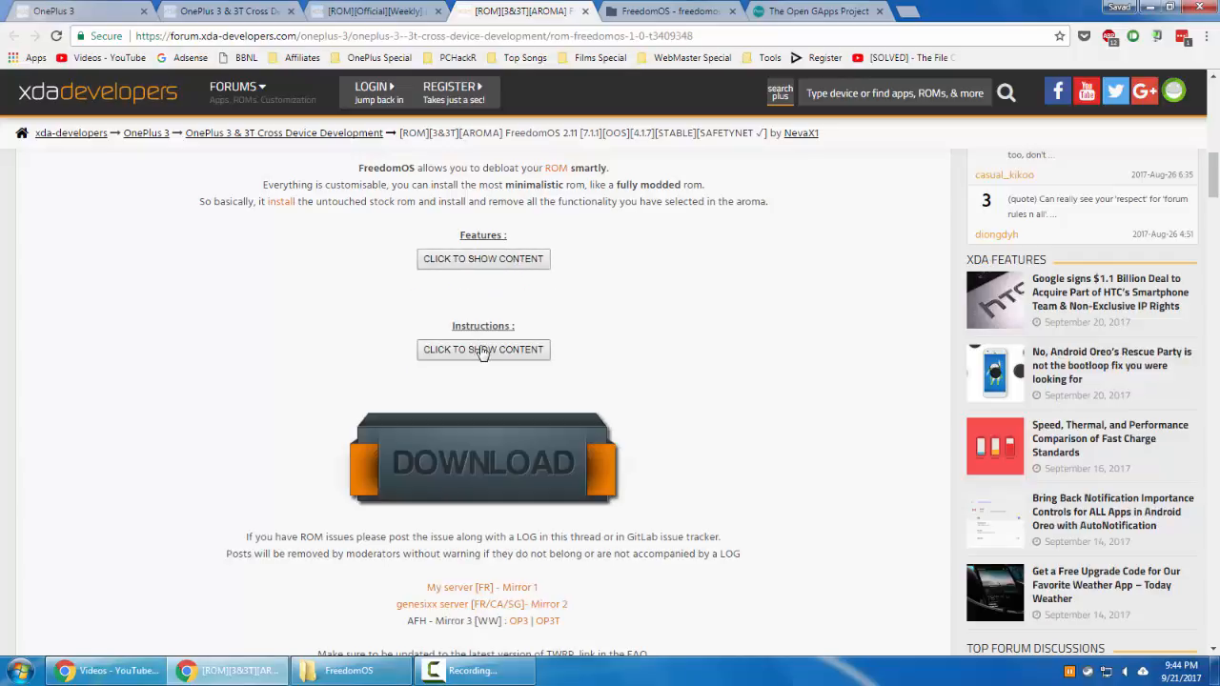
pyautogui.scroll(-3)
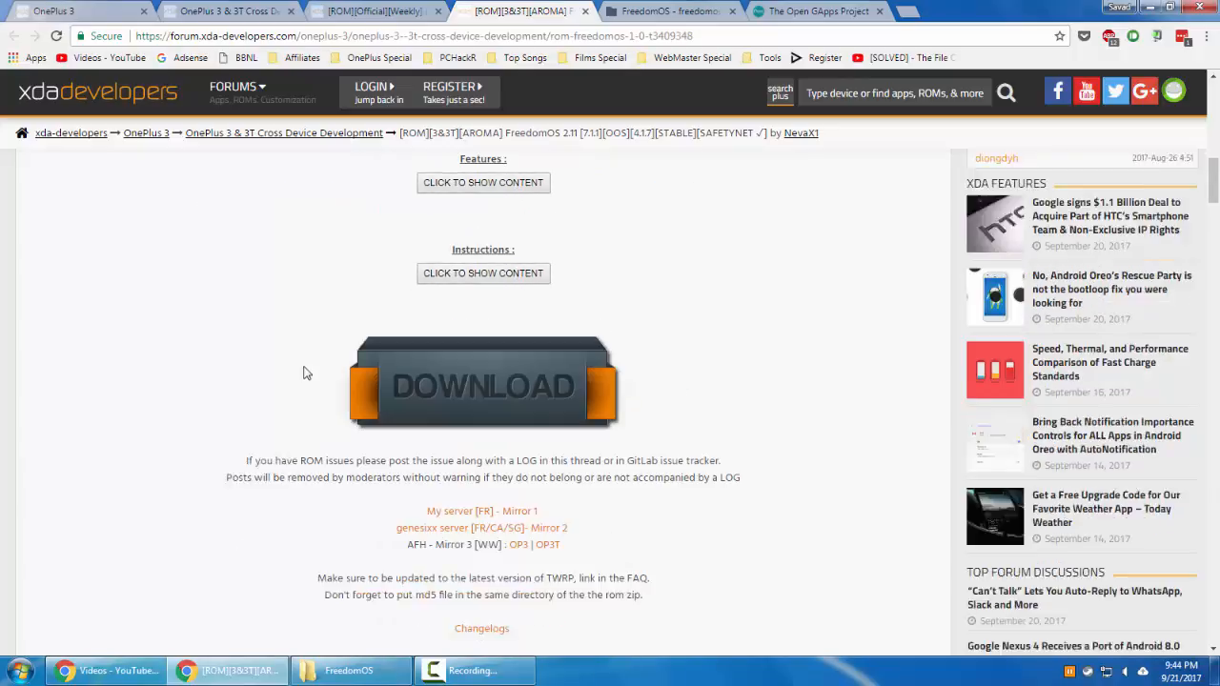
pyautogui.scroll(-3)
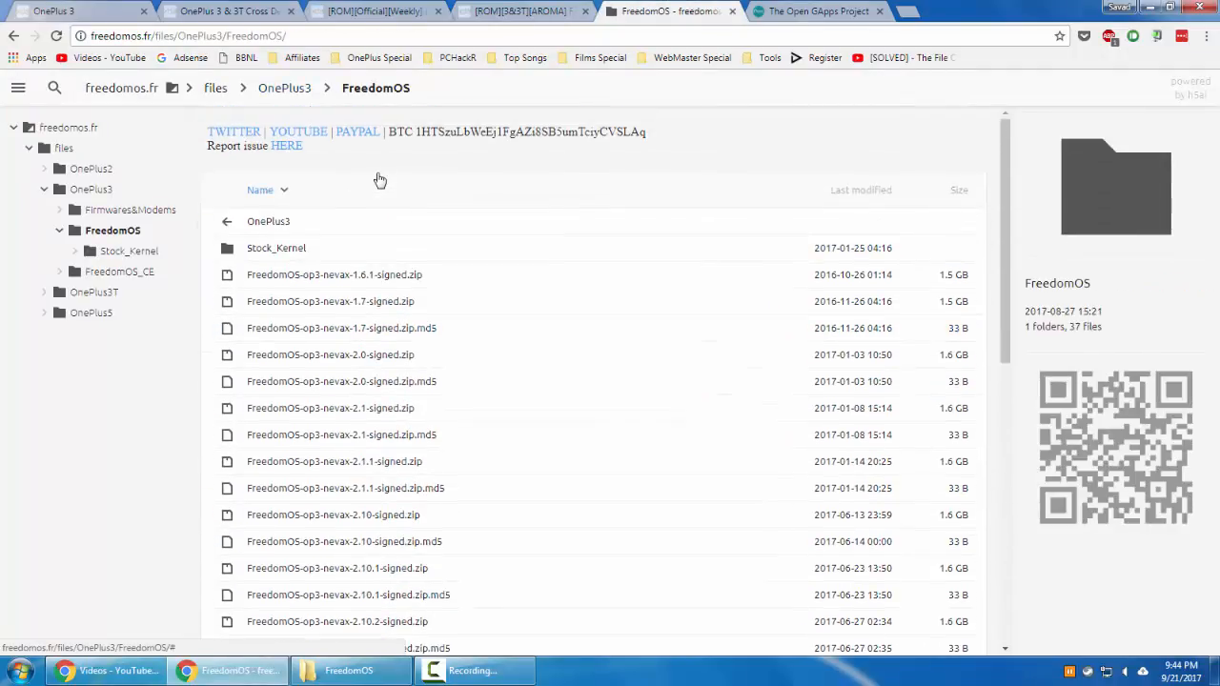
pyautogui.click(344, 542)
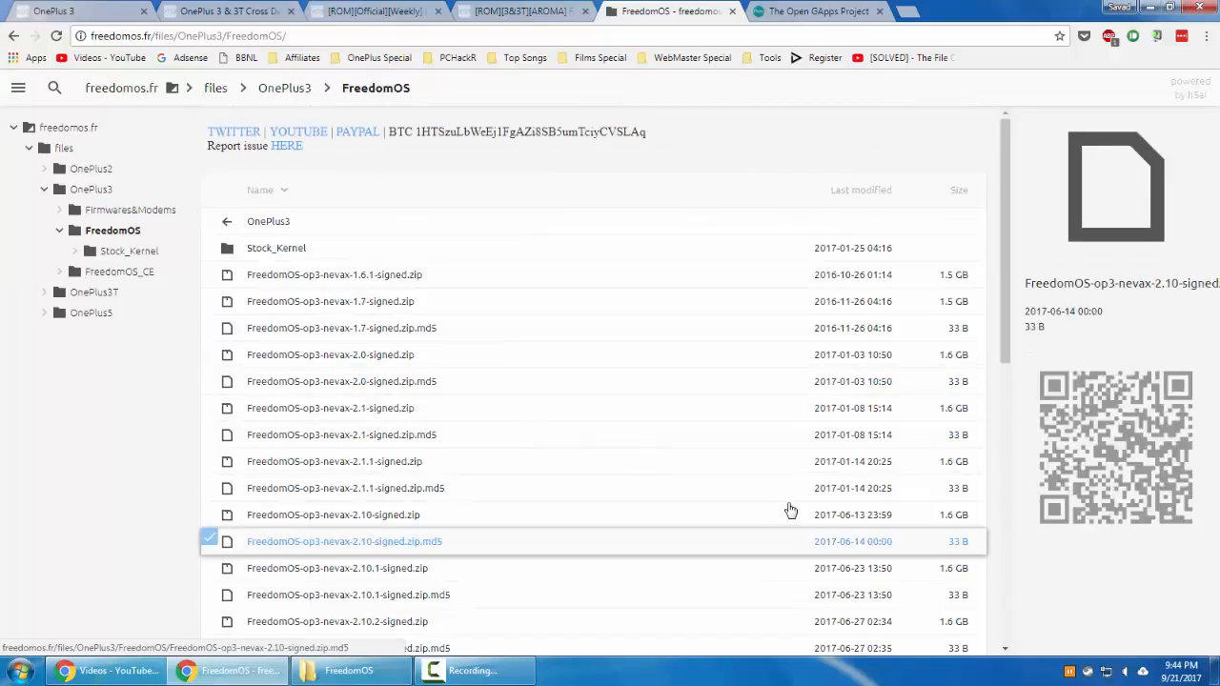
pyautogui.scroll(-3)
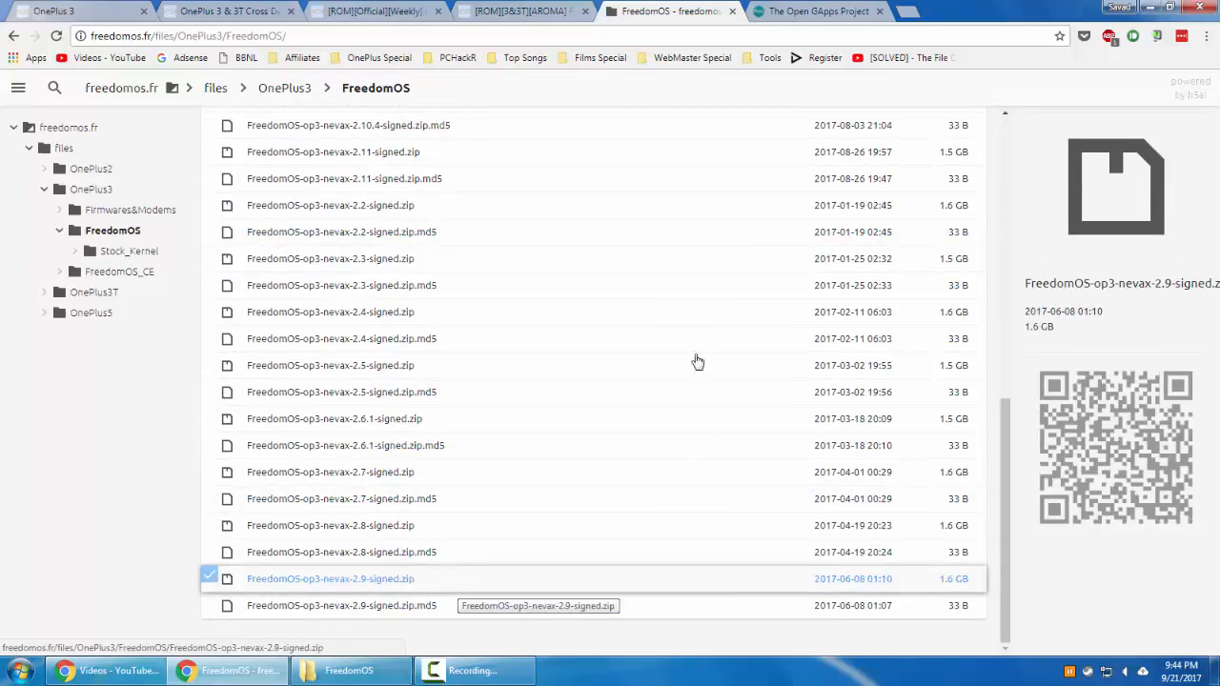
pyautogui.click(371, 10)
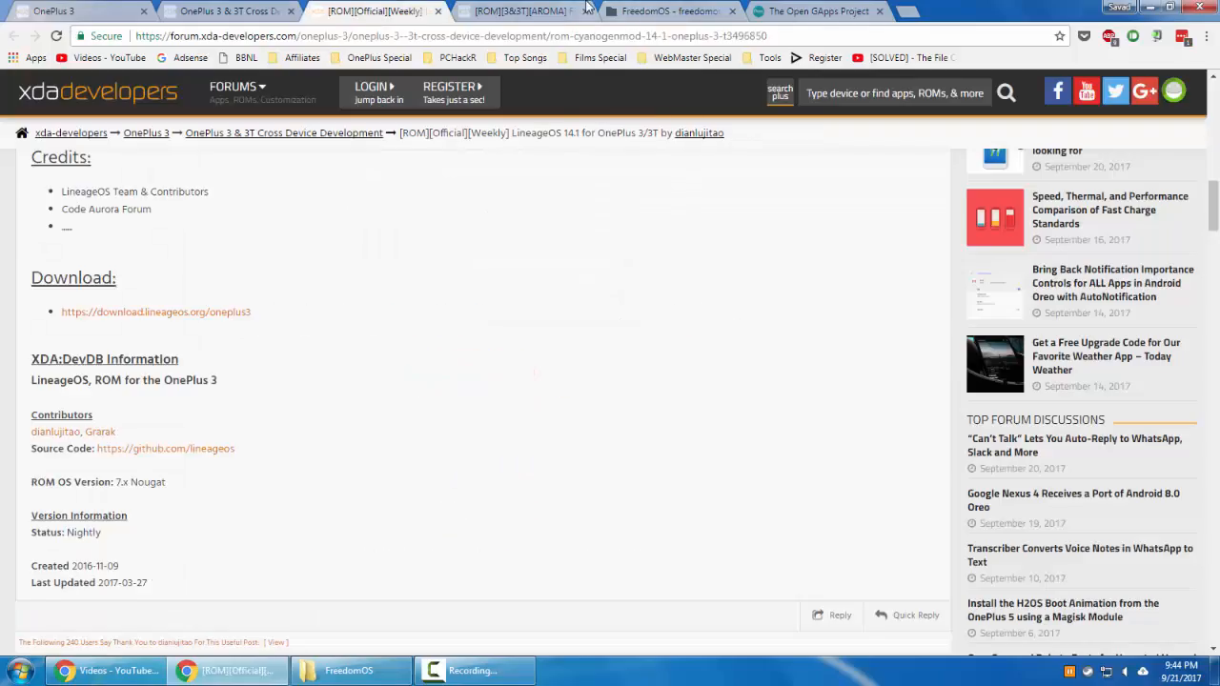
# - Review the LineageOS 14.1 Installation and Download sections, then switch to Open GApps
pyautogui.click(519, 10)
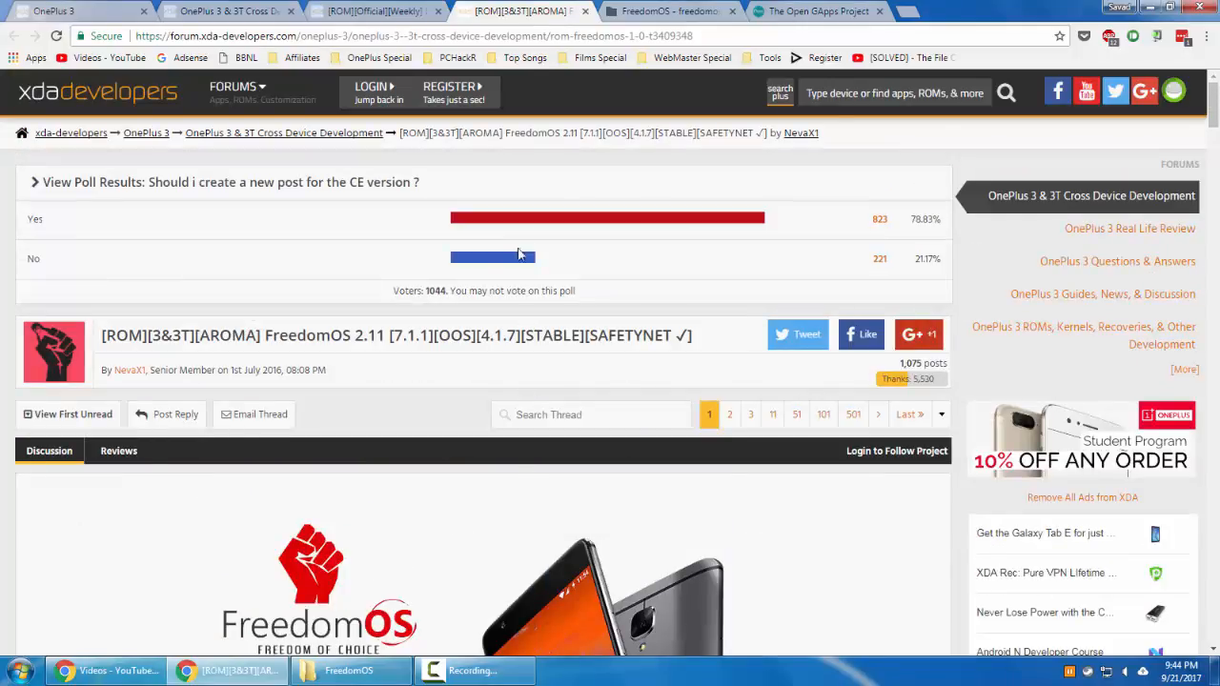
pyautogui.doubleClick(455, 335)
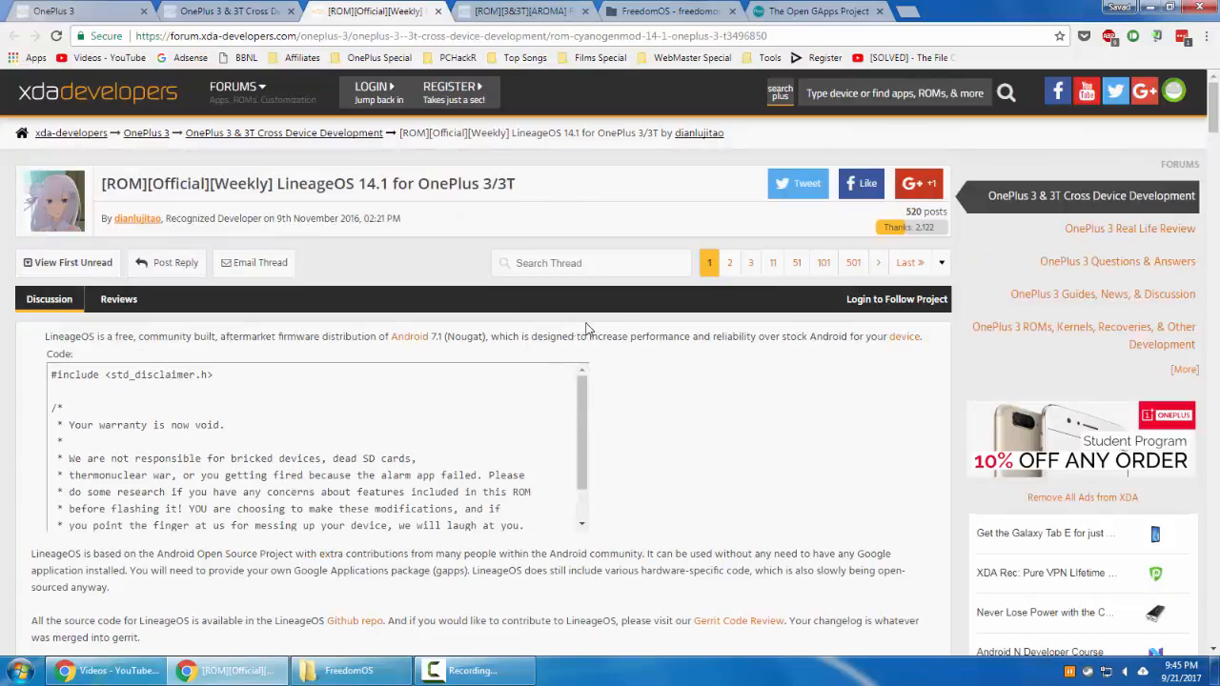
pyautogui.scroll(-3)
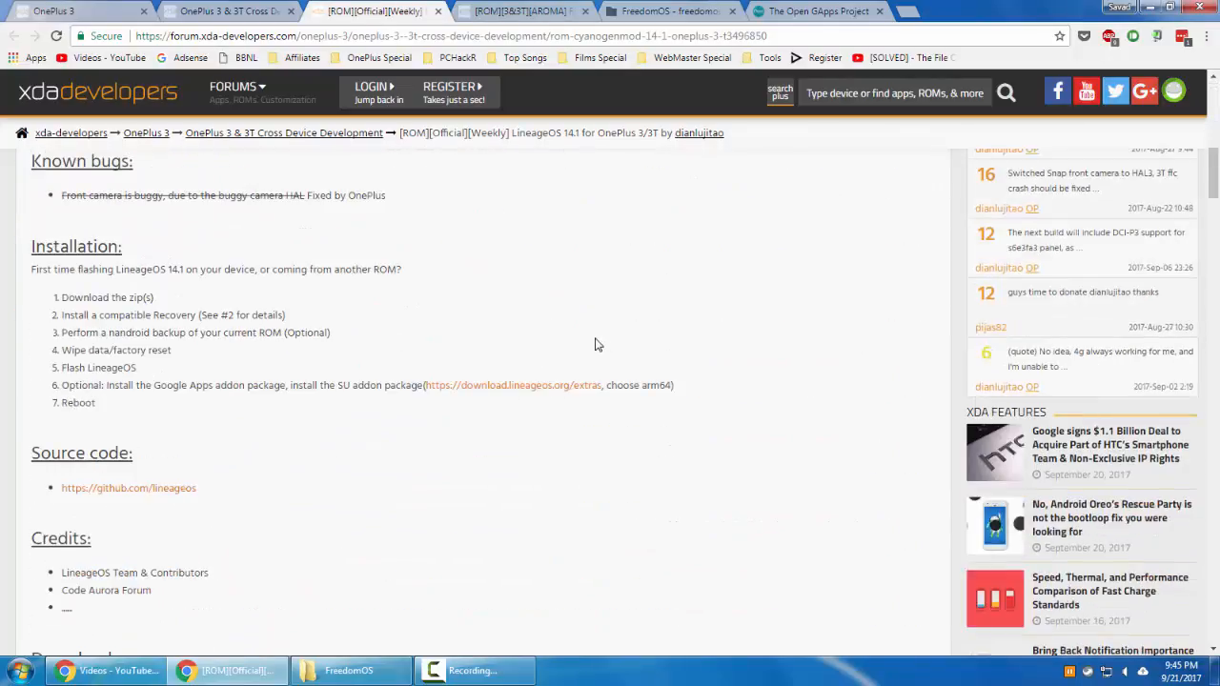
pyautogui.scroll(-3)
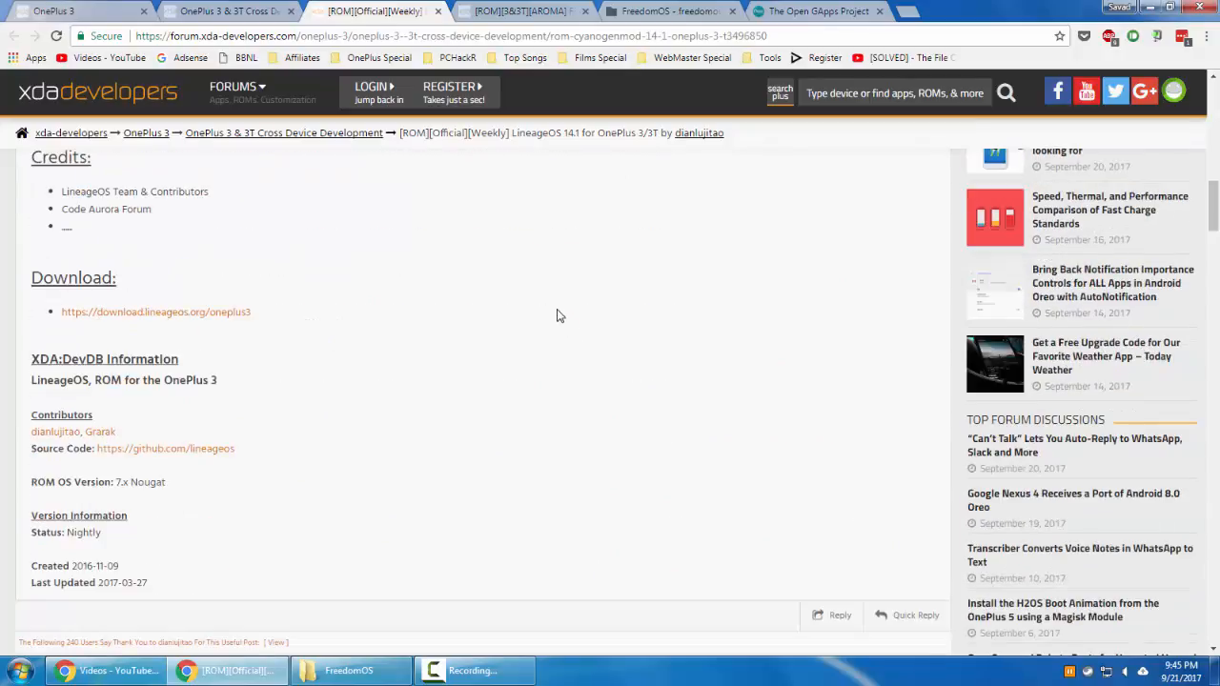
pyautogui.click(817, 10)
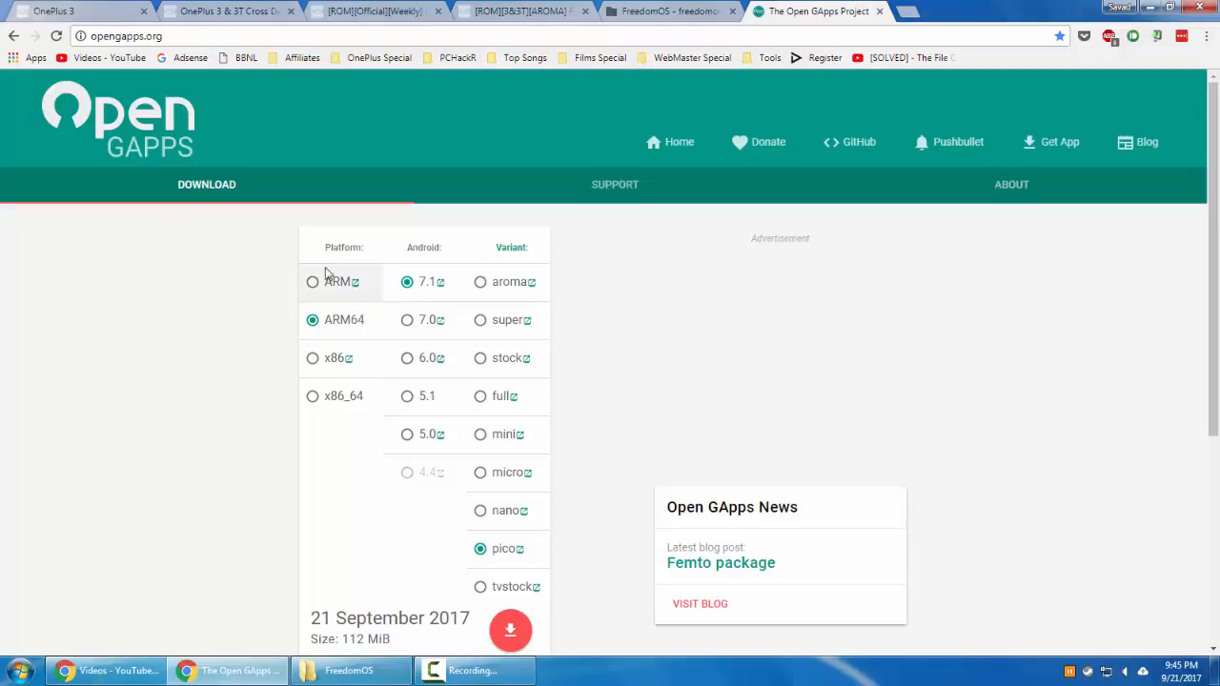
pyautogui.moveTo(429, 315)
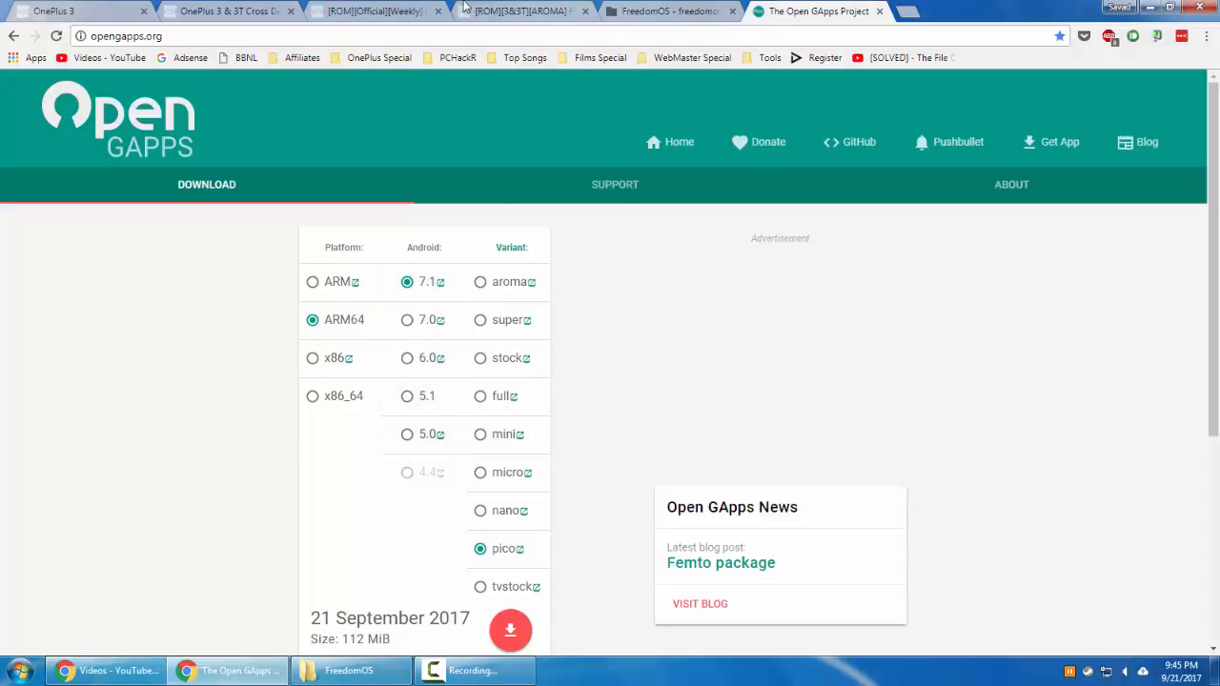
# - Recheck the LineageOS and FreedomOS threads and choose ARM64, Android 7.1, pico on Open GApps
pyautogui.click(372, 10)
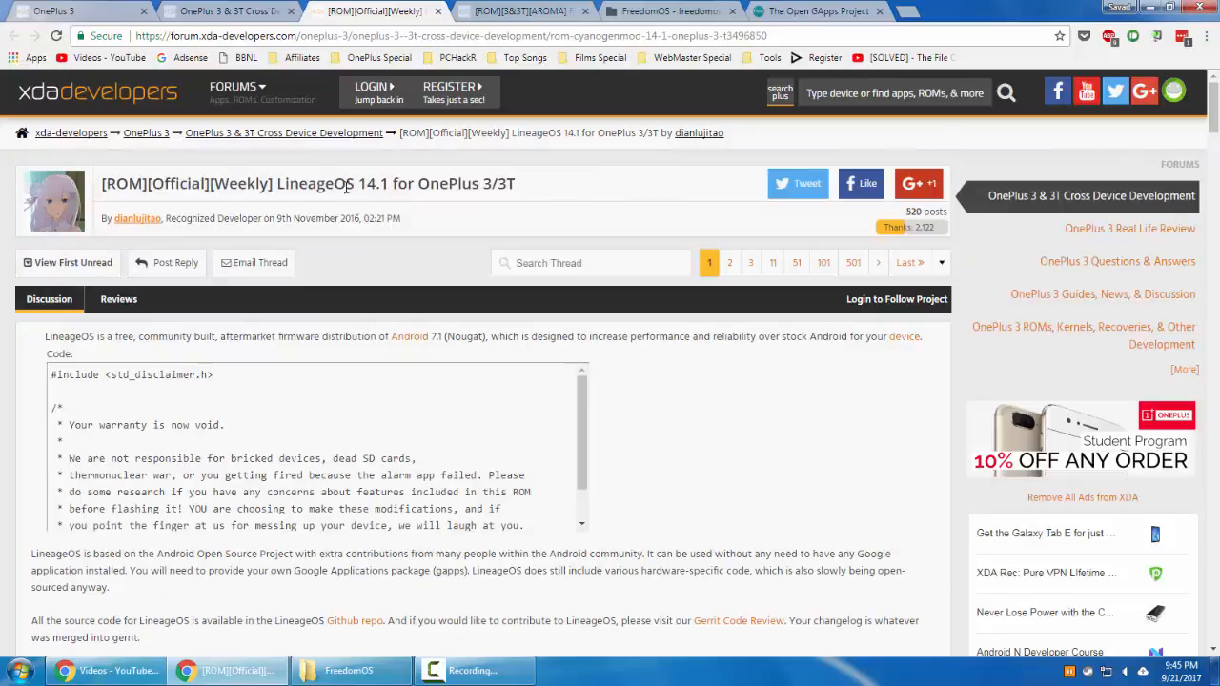
pyautogui.scroll(-3)
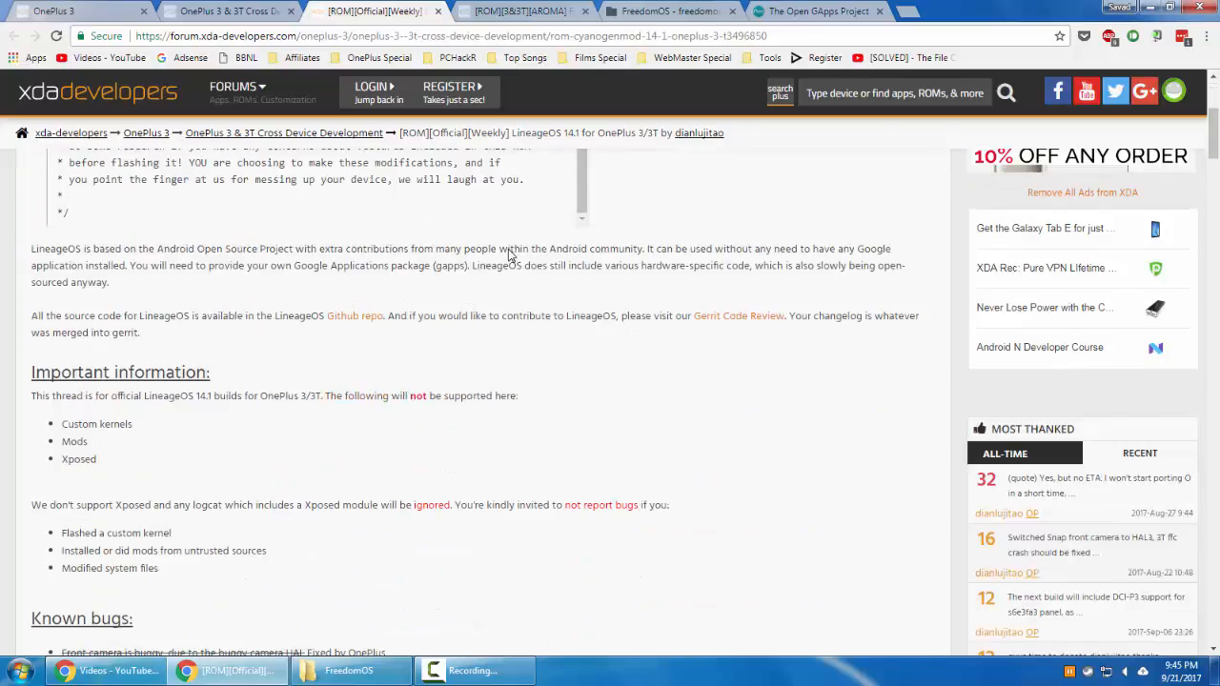
pyautogui.click(515, 12)
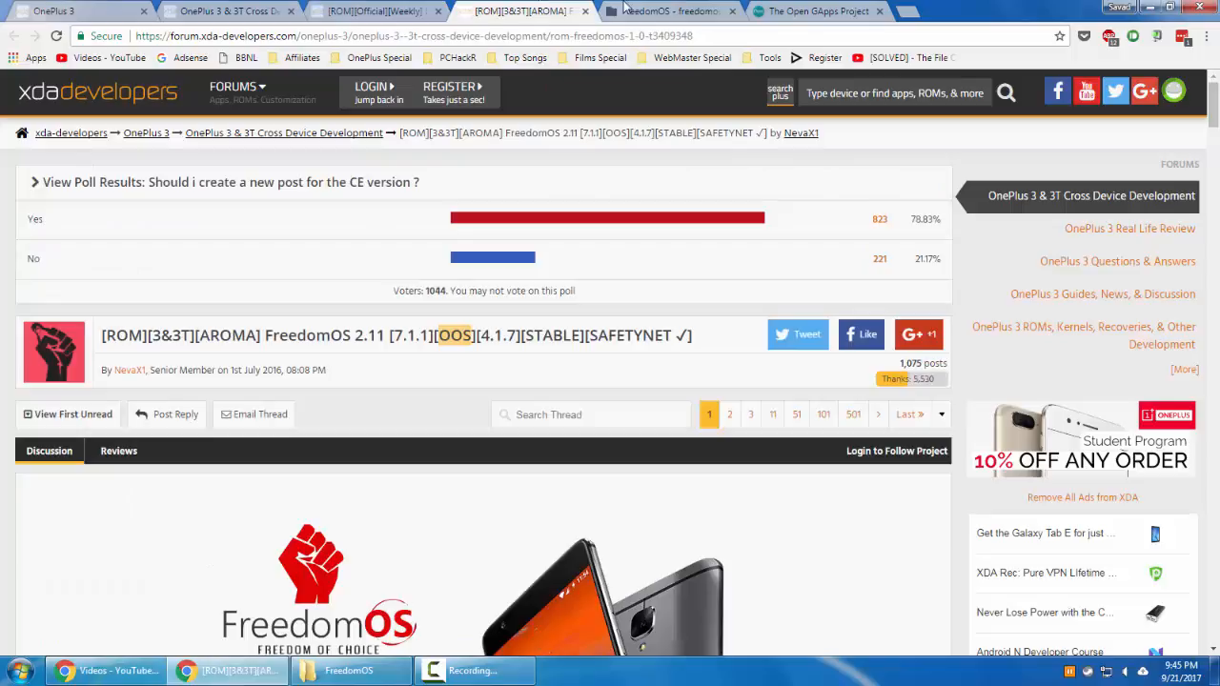
pyautogui.click(816, 10)
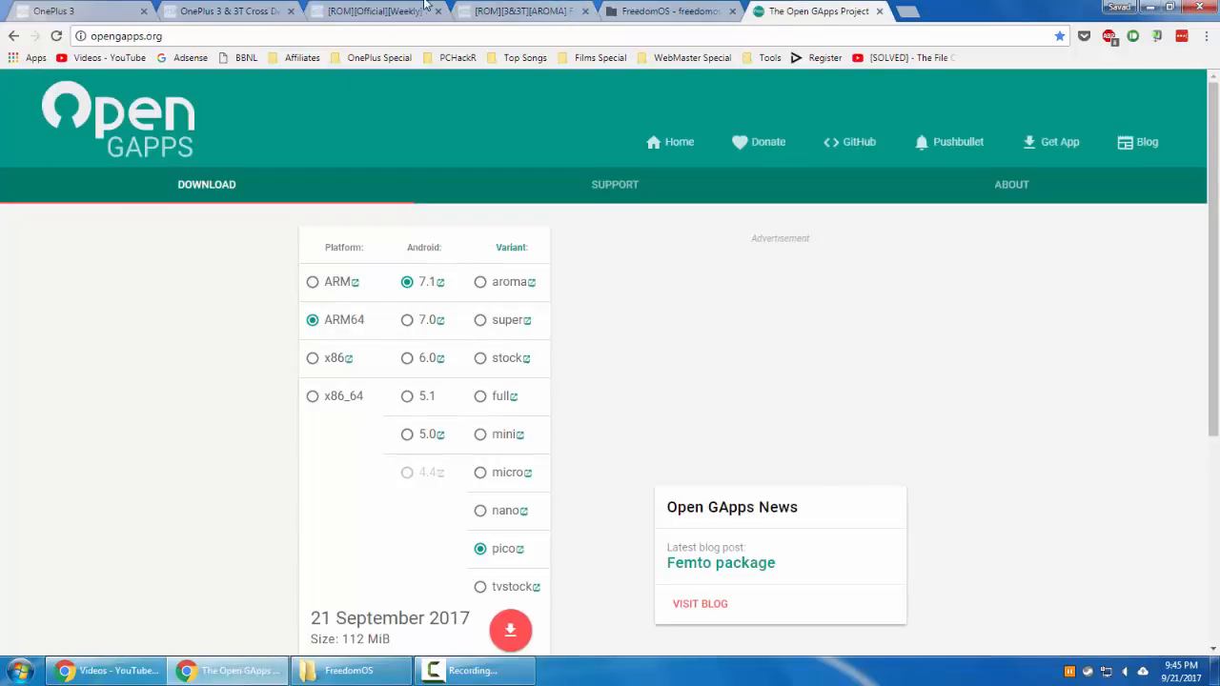
pyautogui.click(372, 11)
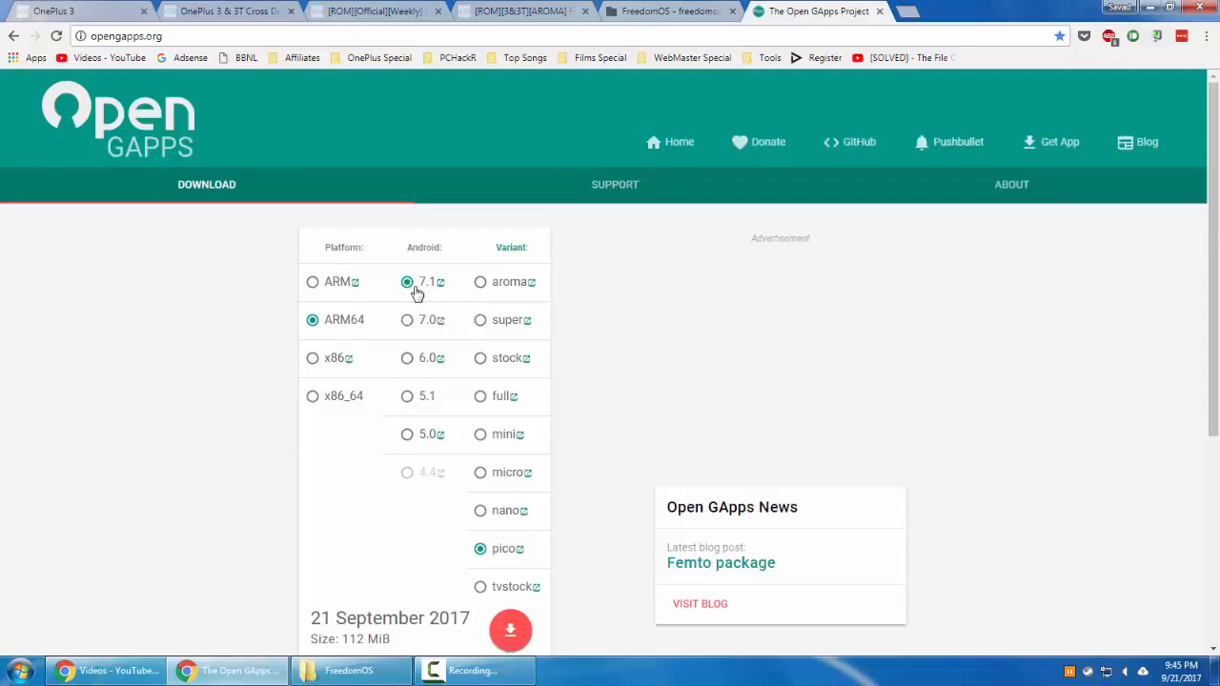
pyautogui.click(407, 281)
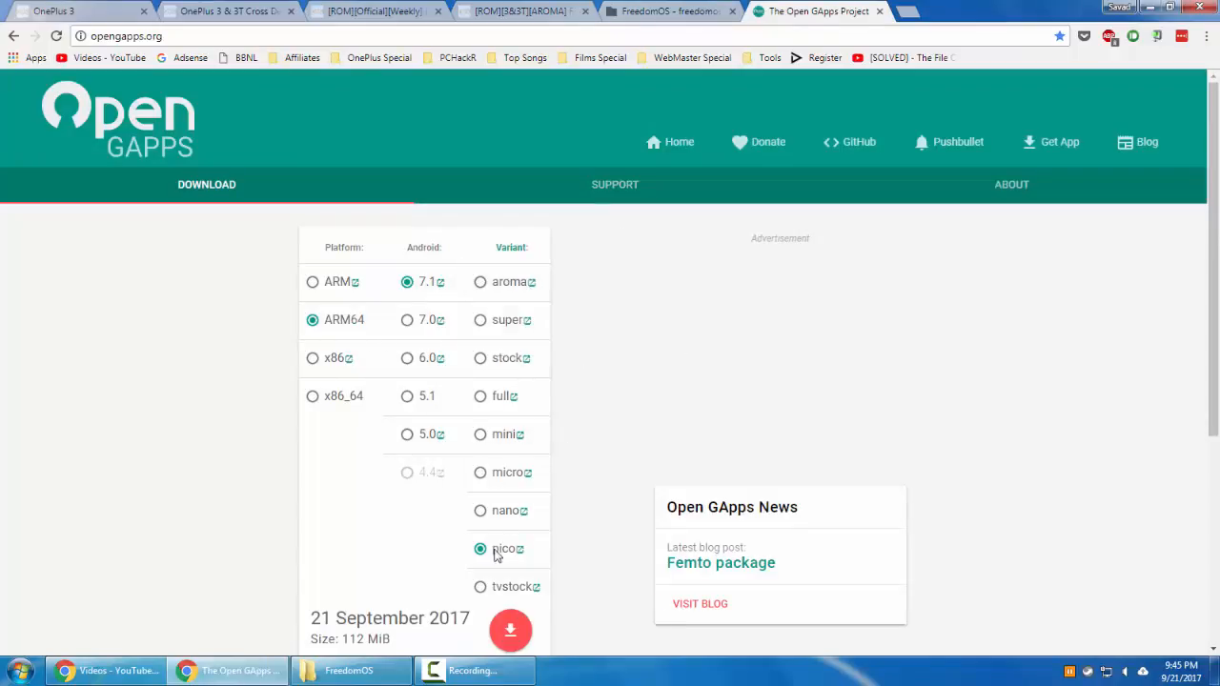
pyautogui.moveTo(503, 548)
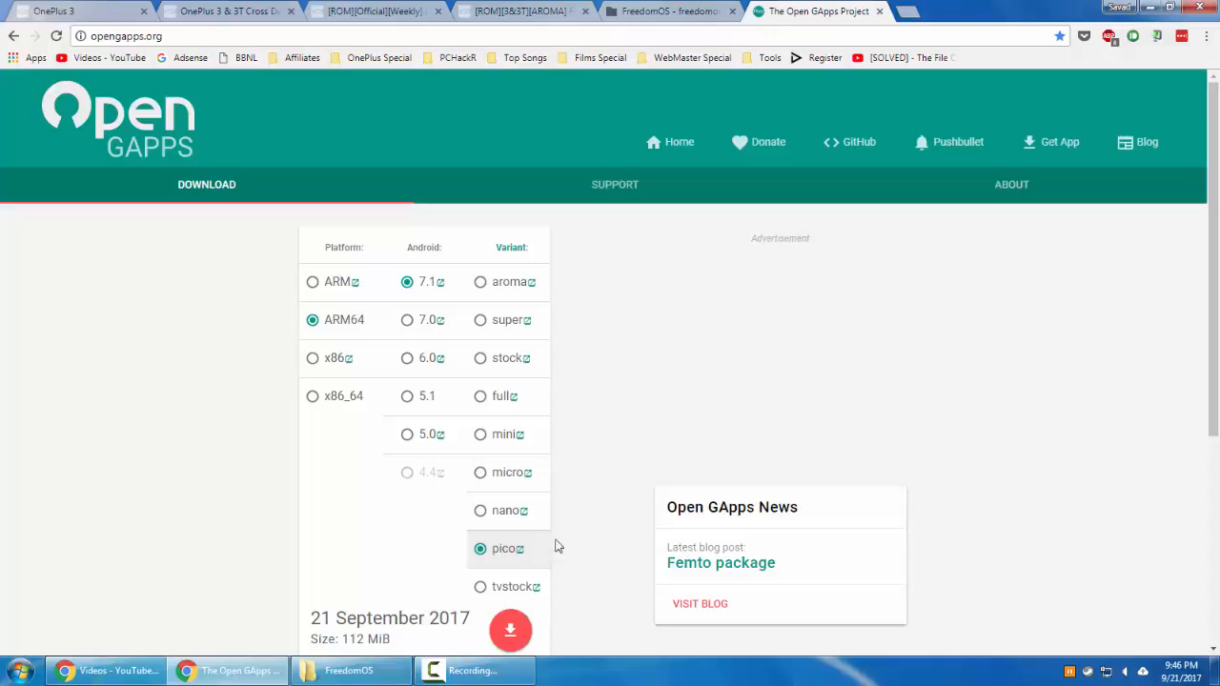
pyautogui.scroll(-3)
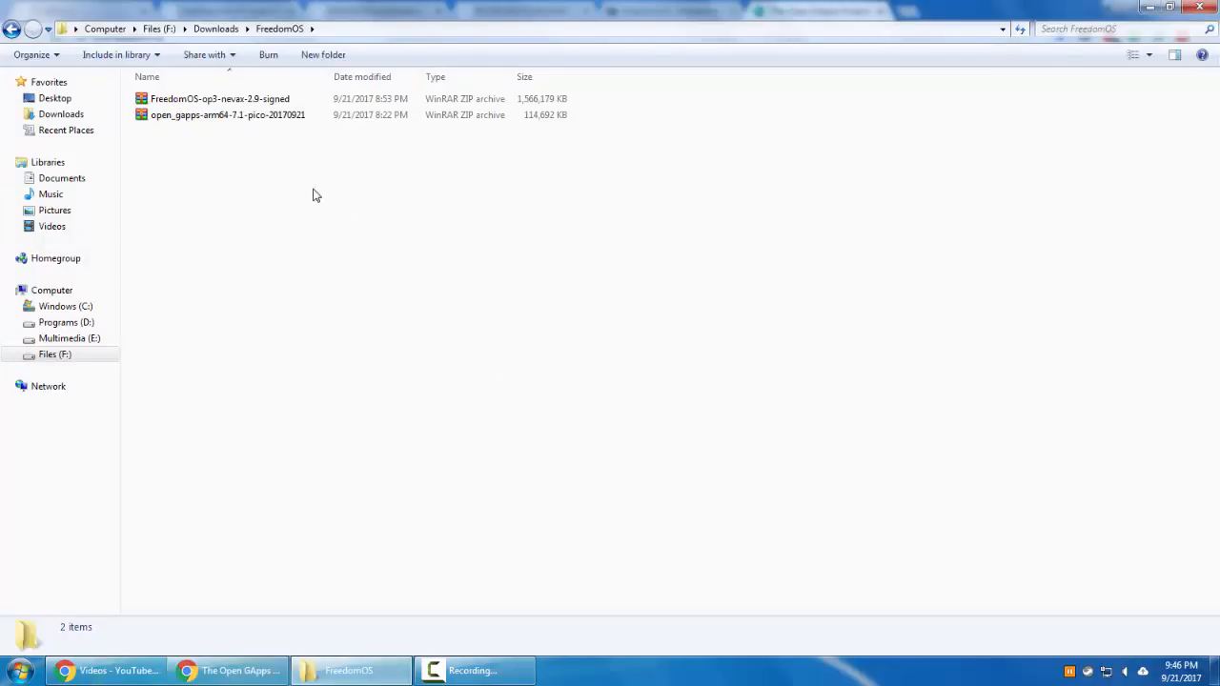
# - Select the FreedomOS 2.9 and Open GApps pico zips, ending on the 1.49 GB FreedomOS zip
pyautogui.click(219, 99)
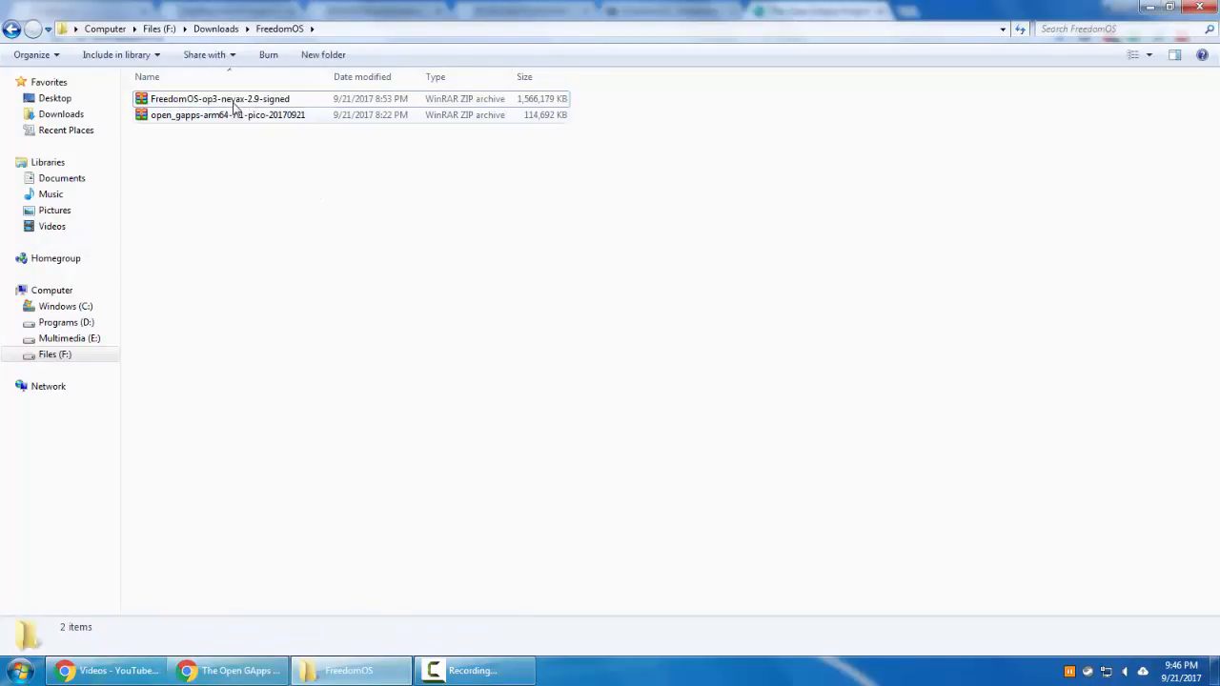
pyautogui.click(220, 98)
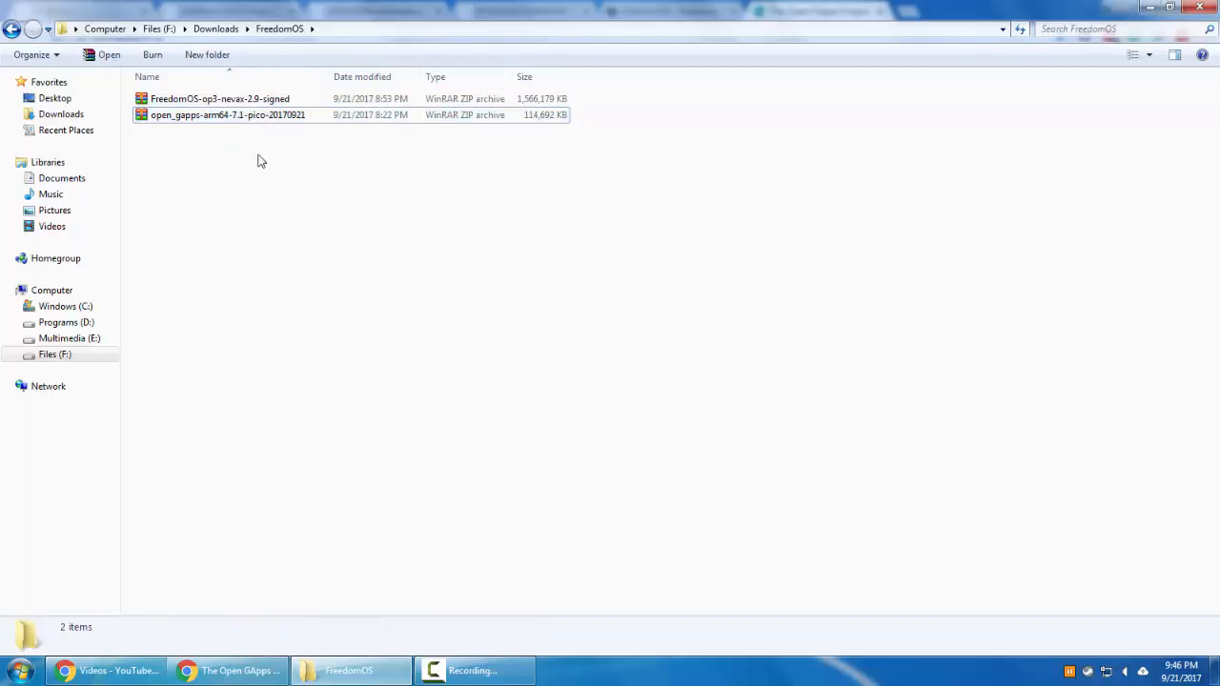
pyautogui.click(220, 98)
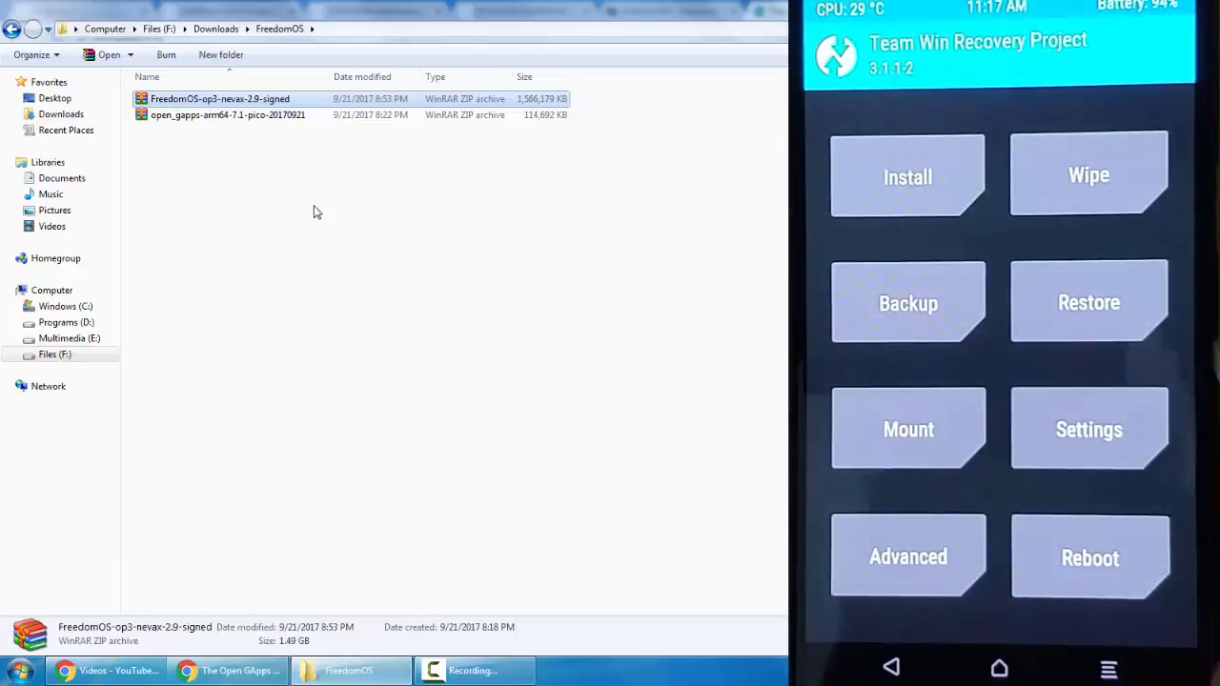
# - Factory-reset data, cache and Dalvik, then browse Install to /sdcard/Download/FreedomOS
pyautogui.click(907, 303)
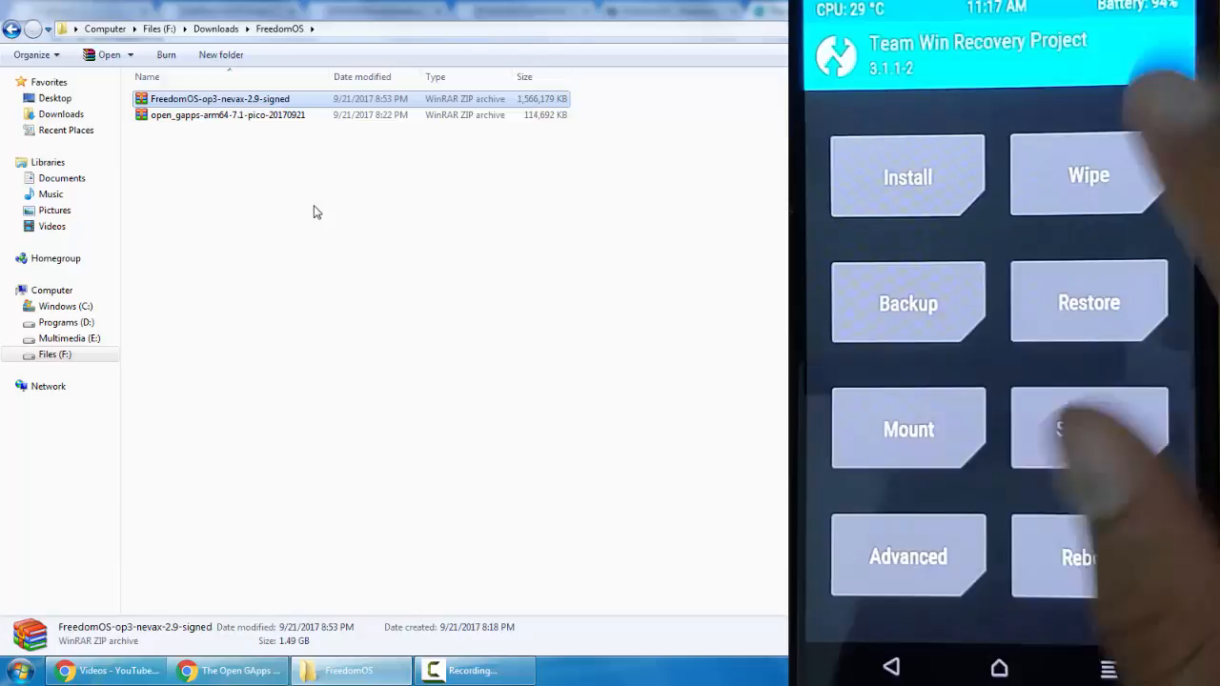
pyautogui.click(1088, 175)
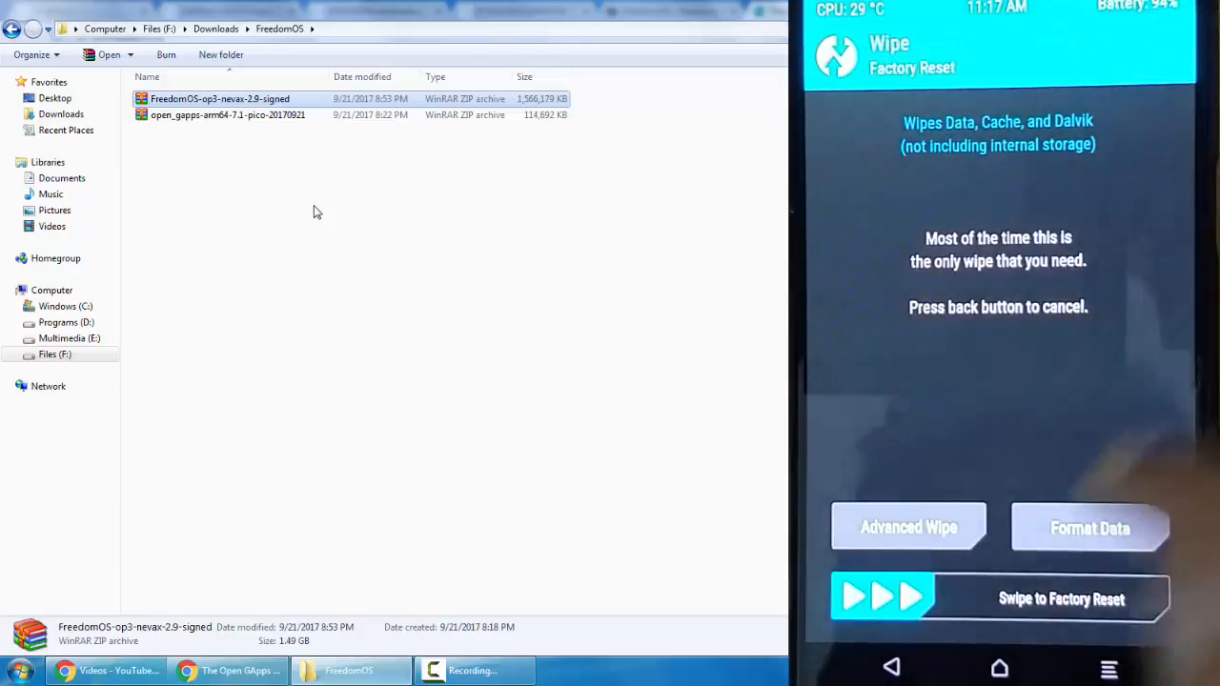
pyautogui.moveTo(881, 599); pyautogui.dragTo(1063, 599)
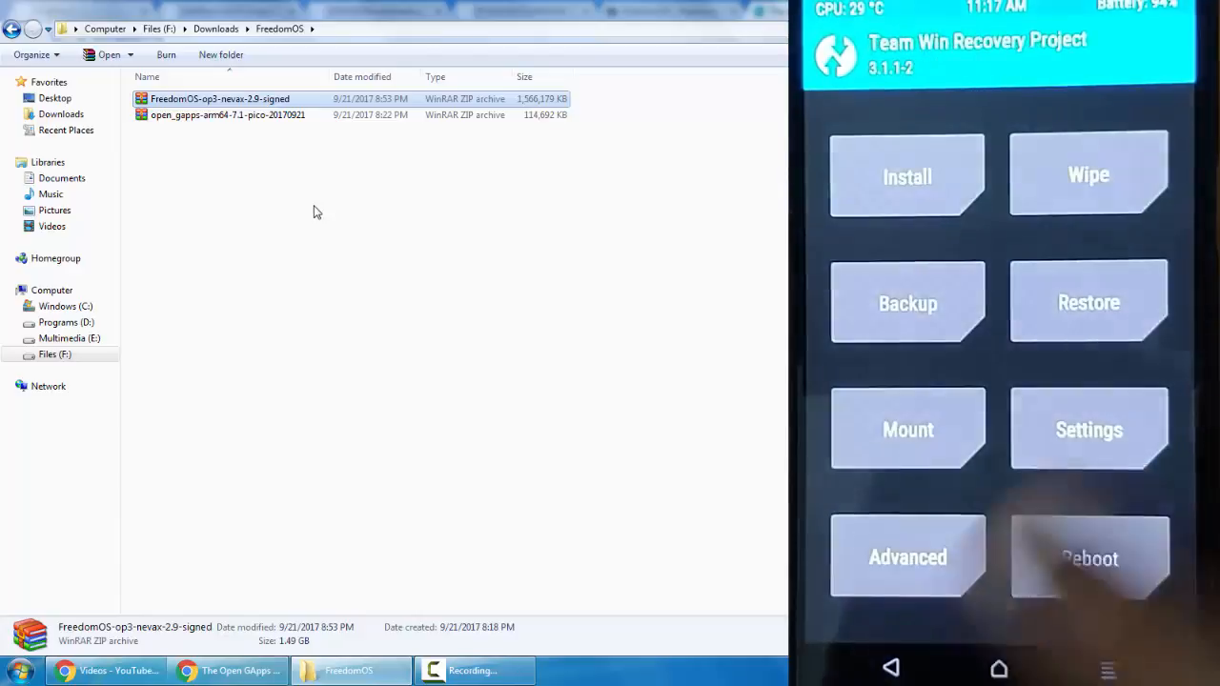
pyautogui.click(906, 176)
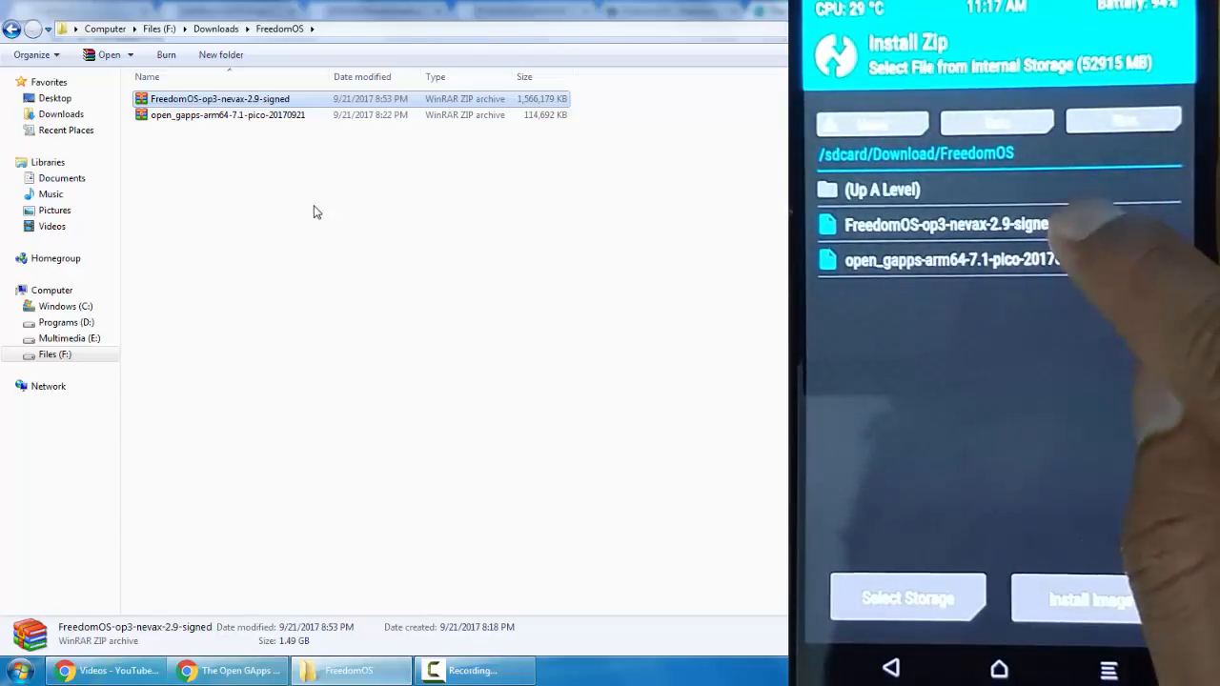
# - Flash the FreedomOS 2.9 zip, agreeing to its terms in the AROMA installer
pyautogui.click(946, 224)
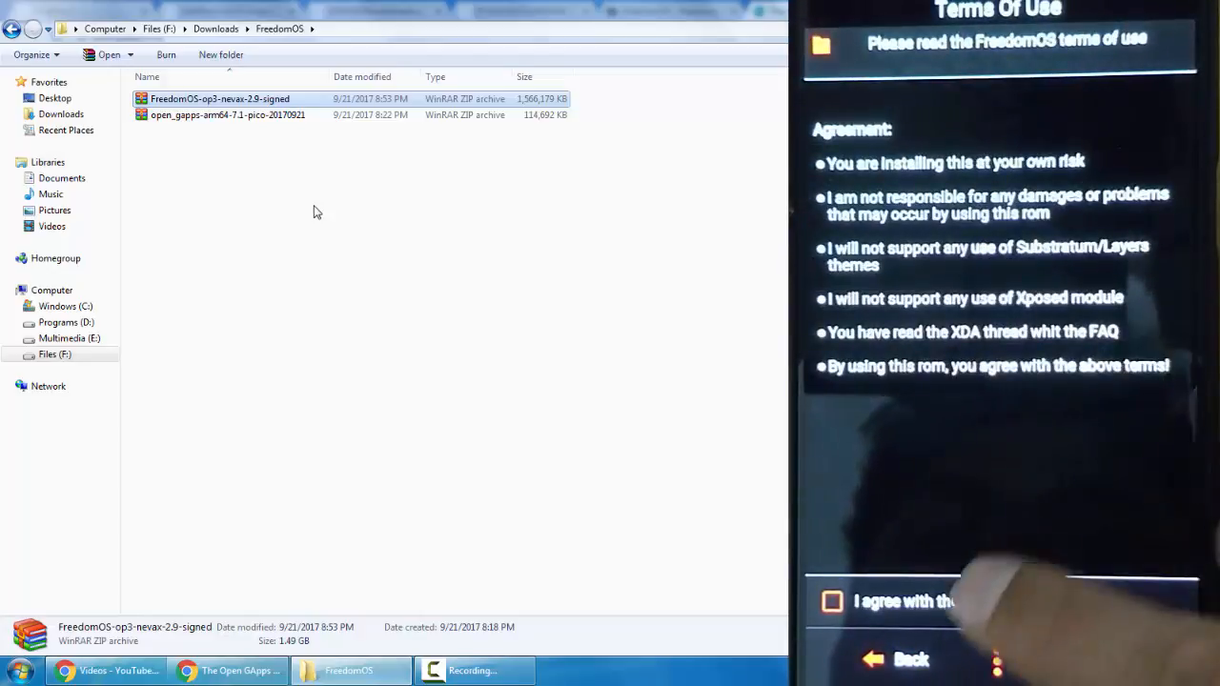
pyautogui.click(833, 601)
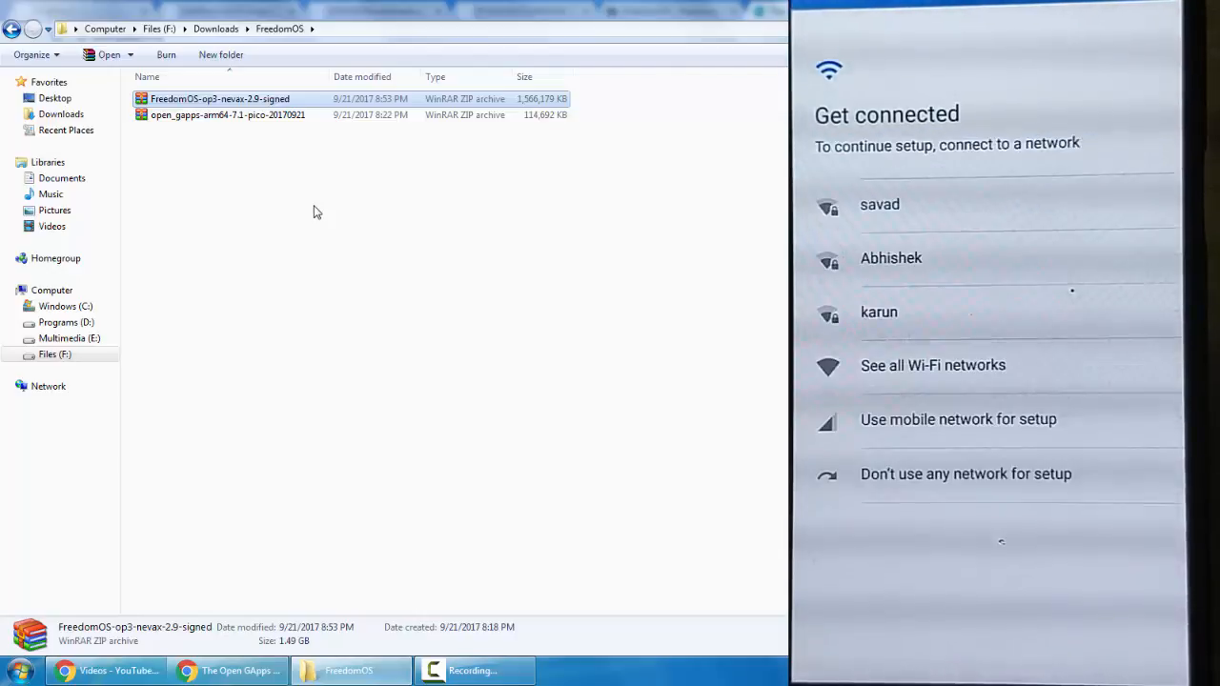
# - Open About phone > Phone status showing OxygenOS version FreedomOS-2.9 on Android 7.1.1
pyautogui.click(879, 204)
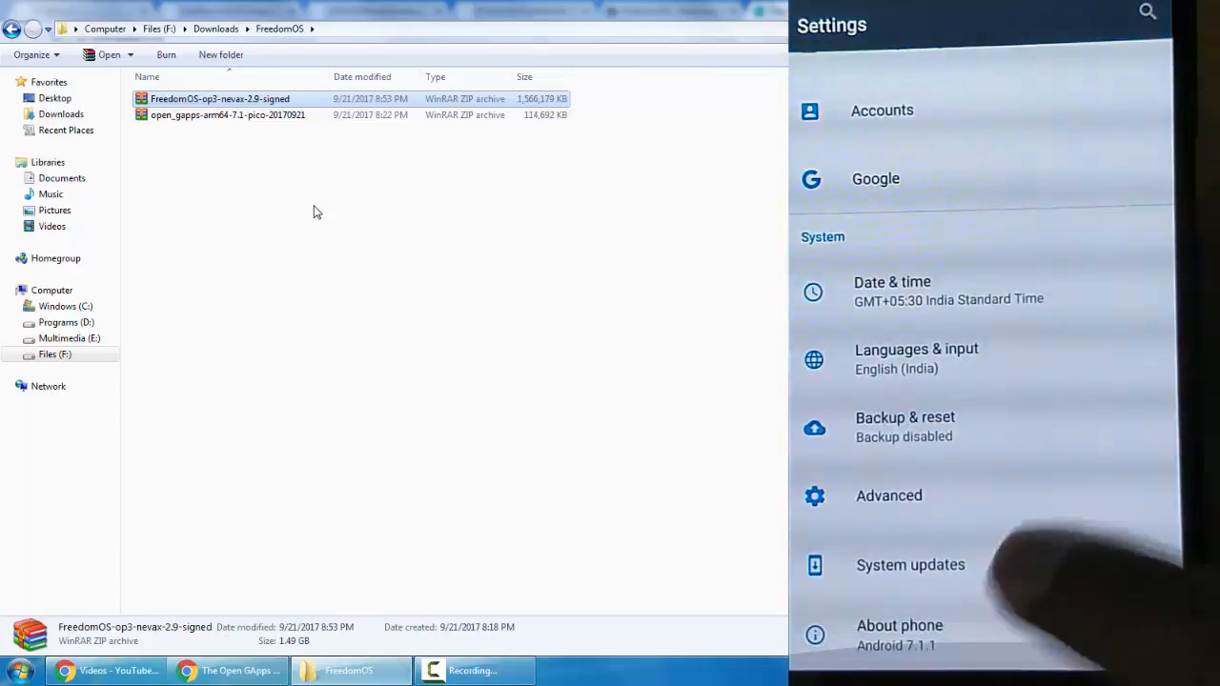
pyautogui.click(899, 632)
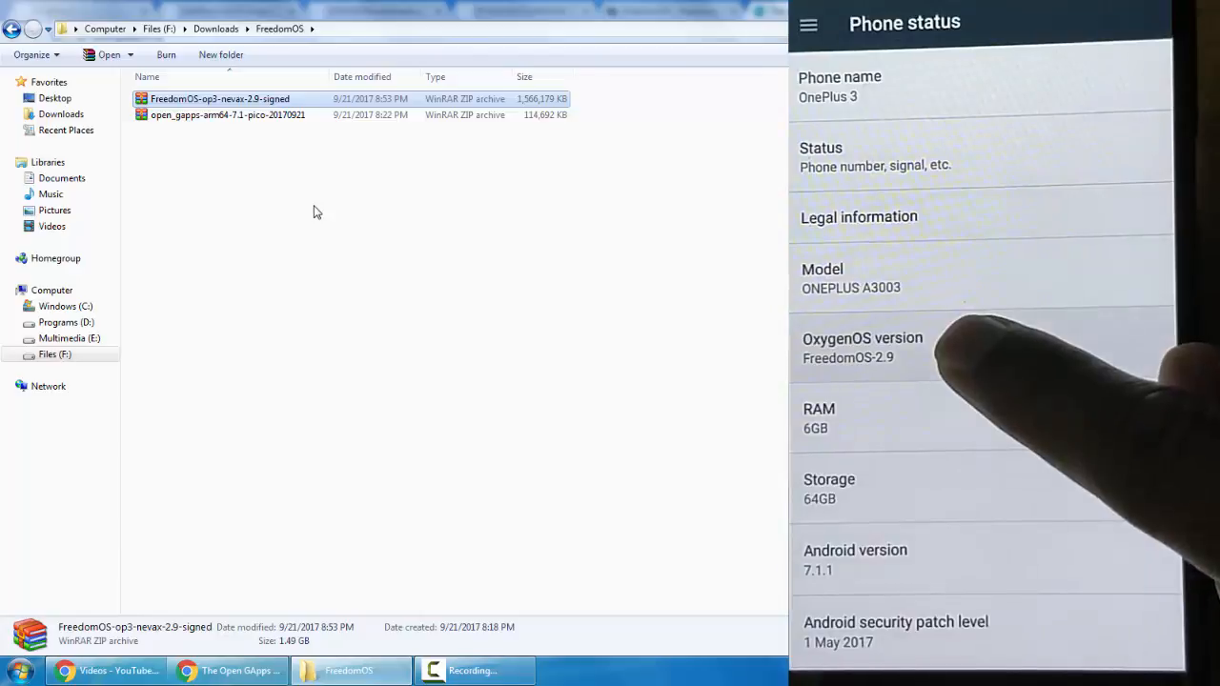